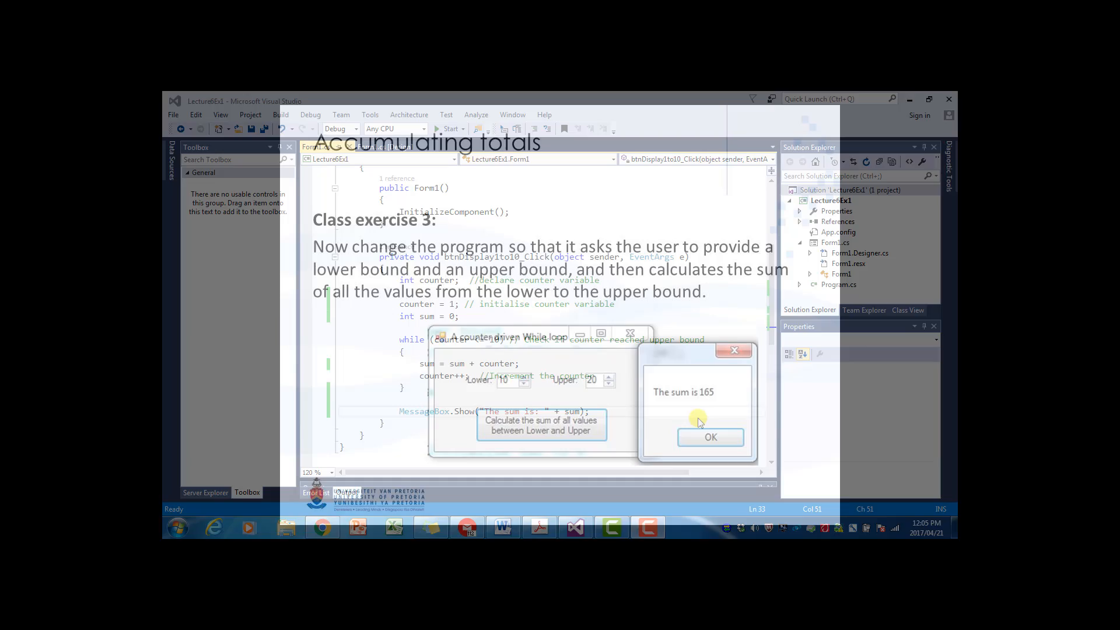
# - Move the sum button lower and place two NumericUpDown boxes above it on the form
pyautogui.click(710, 437)
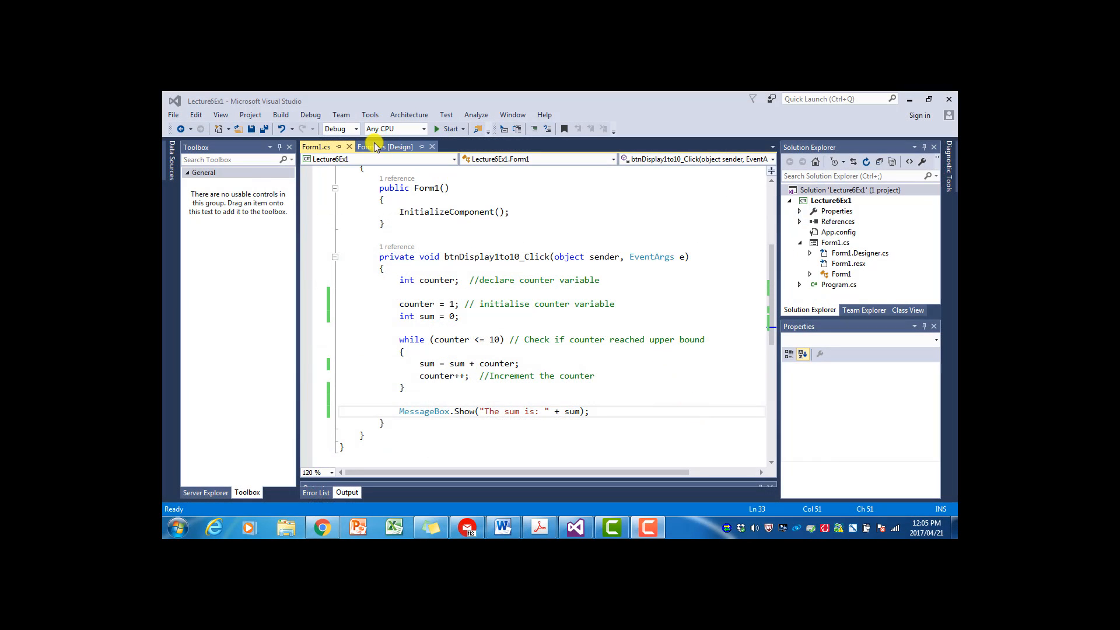
pyautogui.click(392, 147)
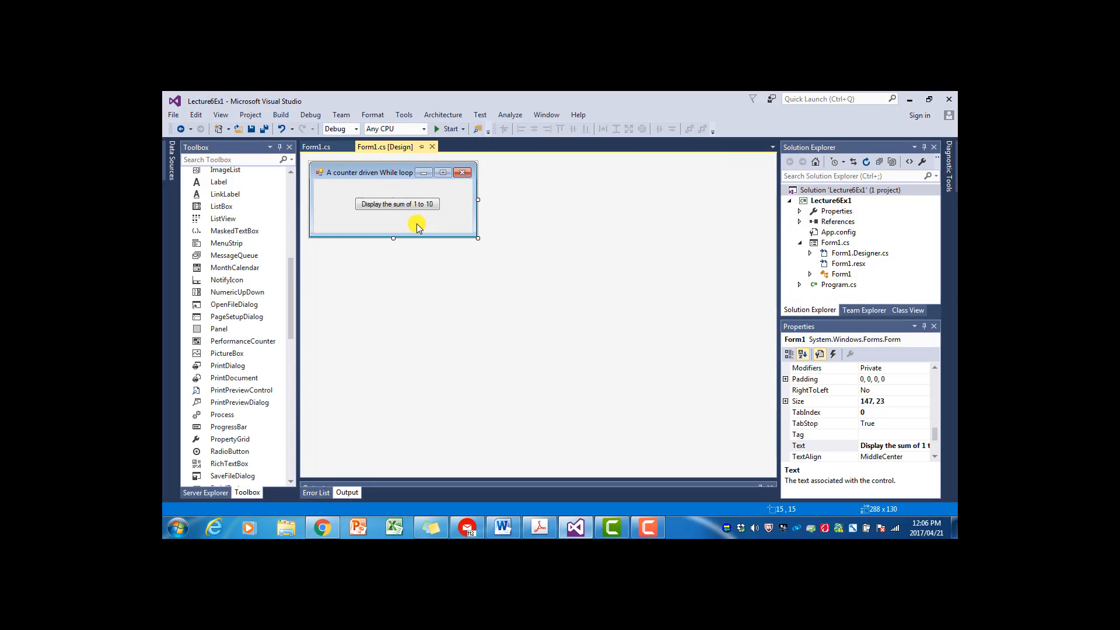
pyautogui.moveTo(392, 238); pyautogui.dragTo(396, 256)
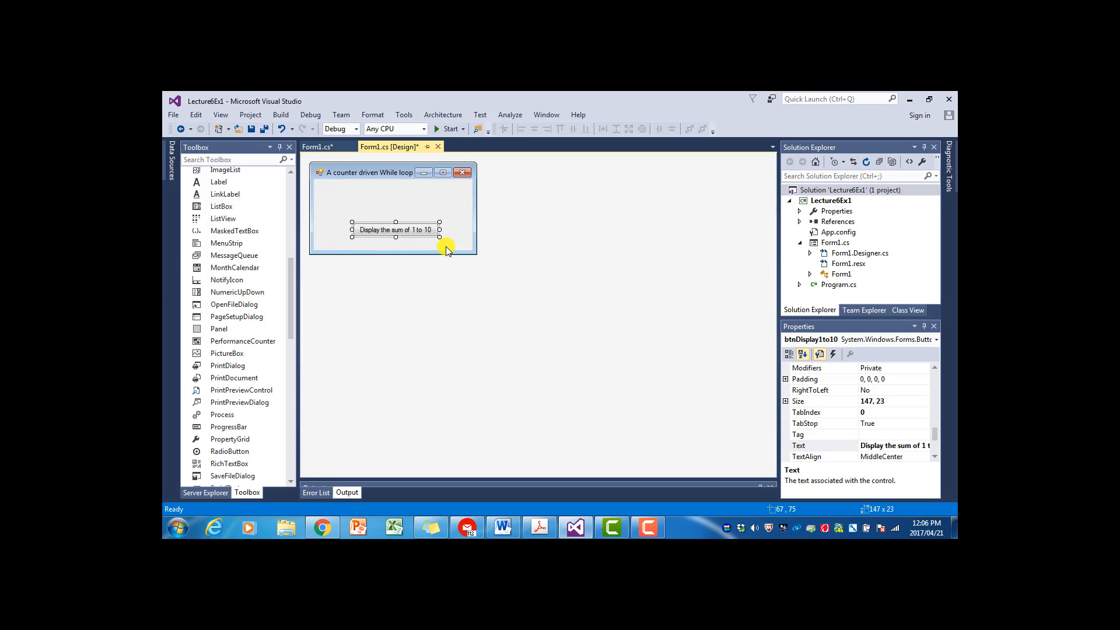
pyautogui.scroll(-3)
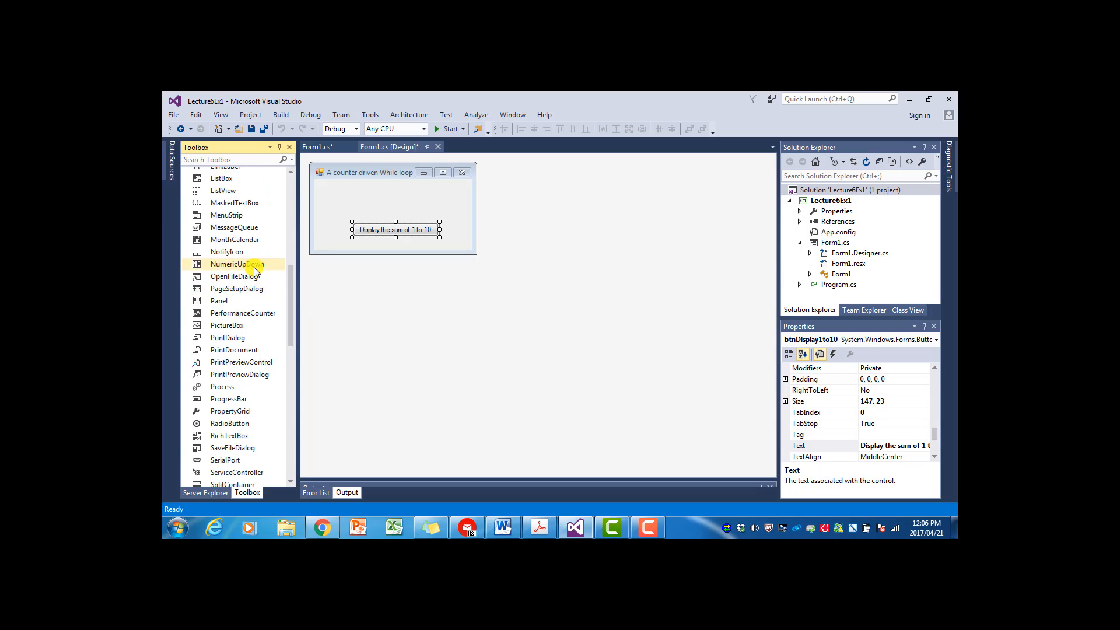
pyautogui.moveTo(237, 264); pyautogui.dragTo(367, 238)
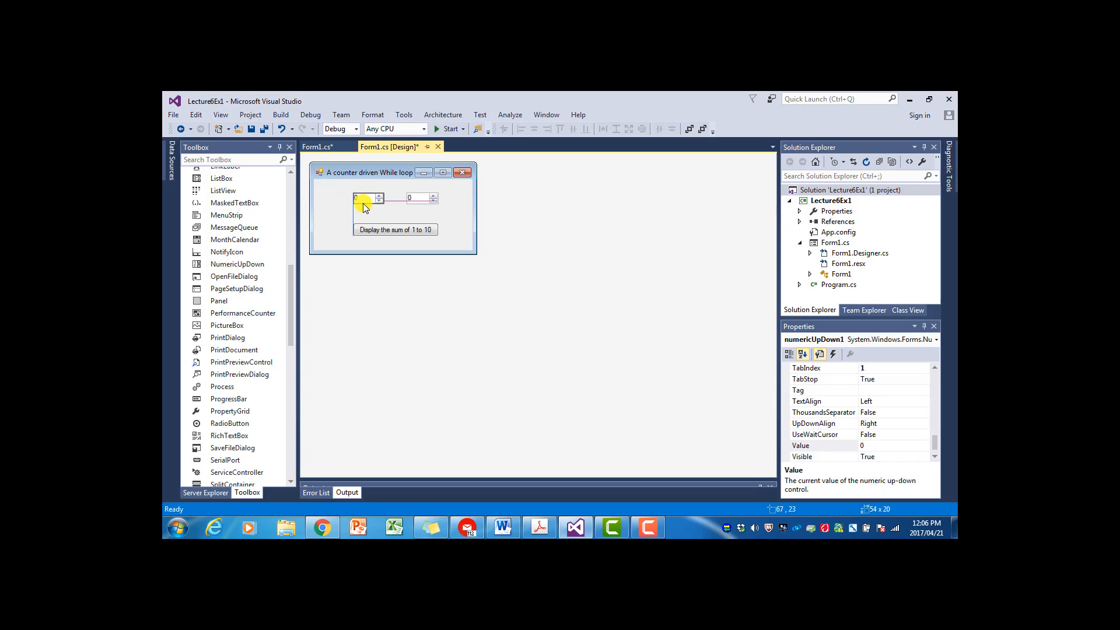
# - Caption the two labels Lower and Upper
pyautogui.click(417, 205)
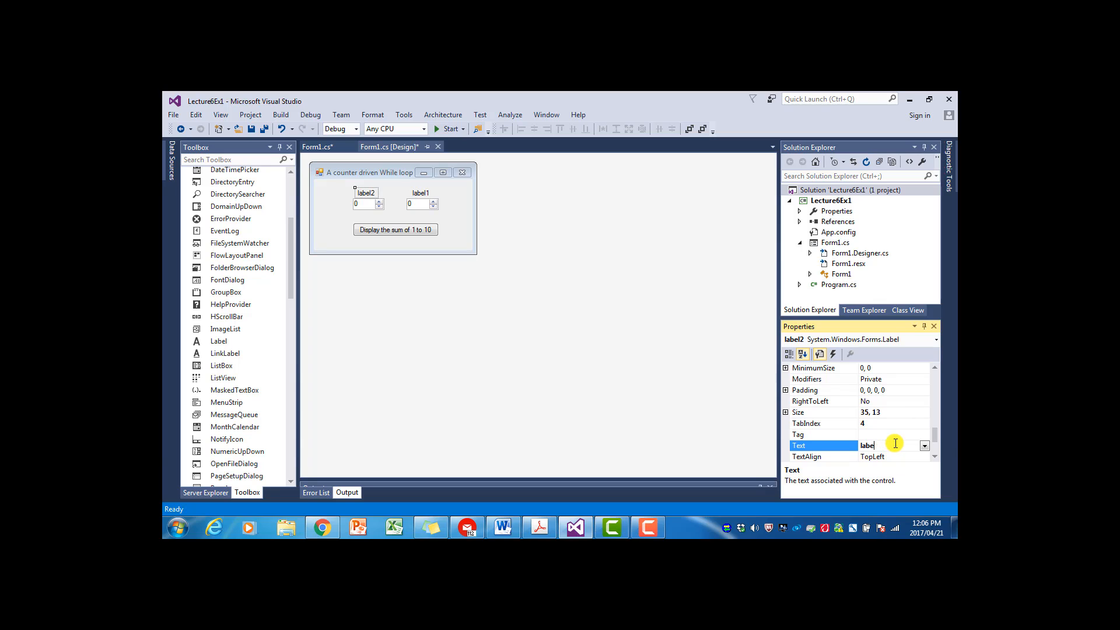
pyautogui.write('Lower')
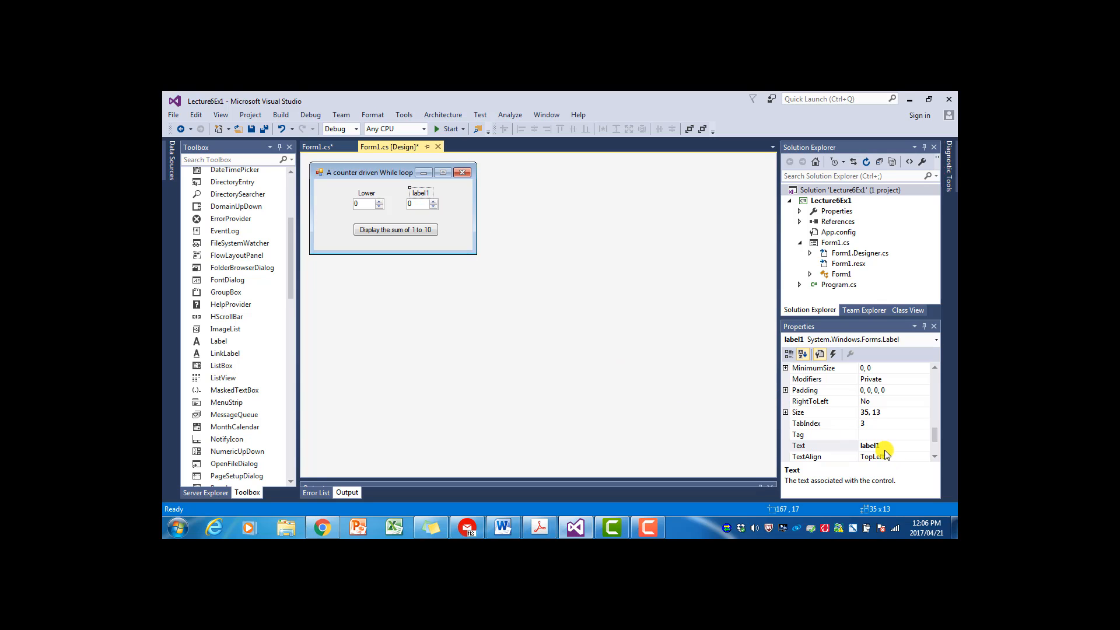
pyautogui.click(893, 445)
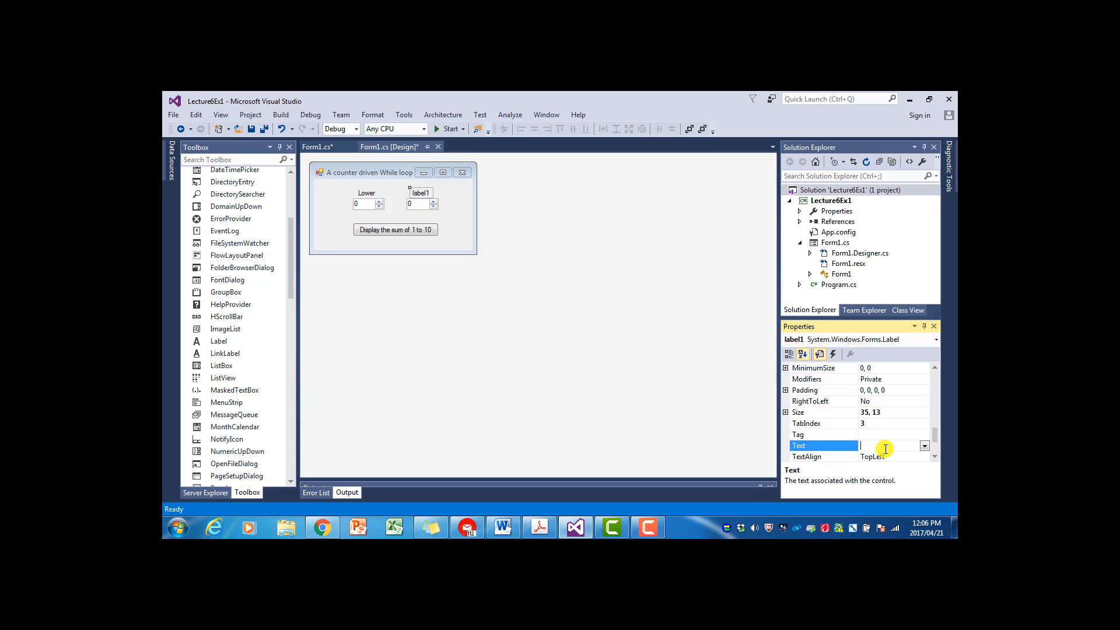
pyautogui.write('Upper')
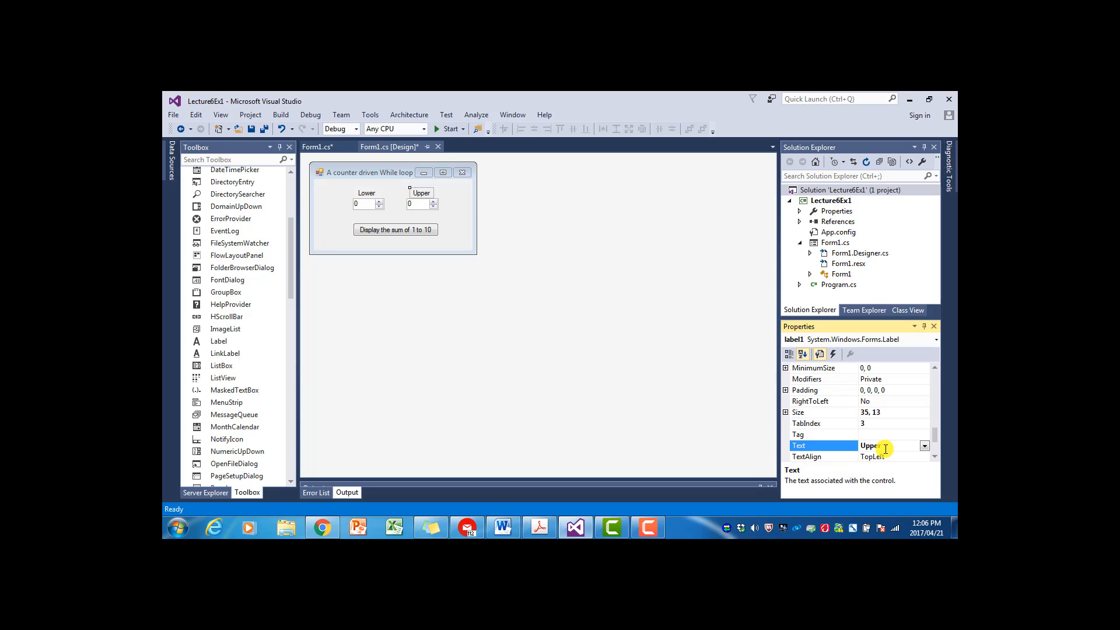
pyautogui.click(395, 230)
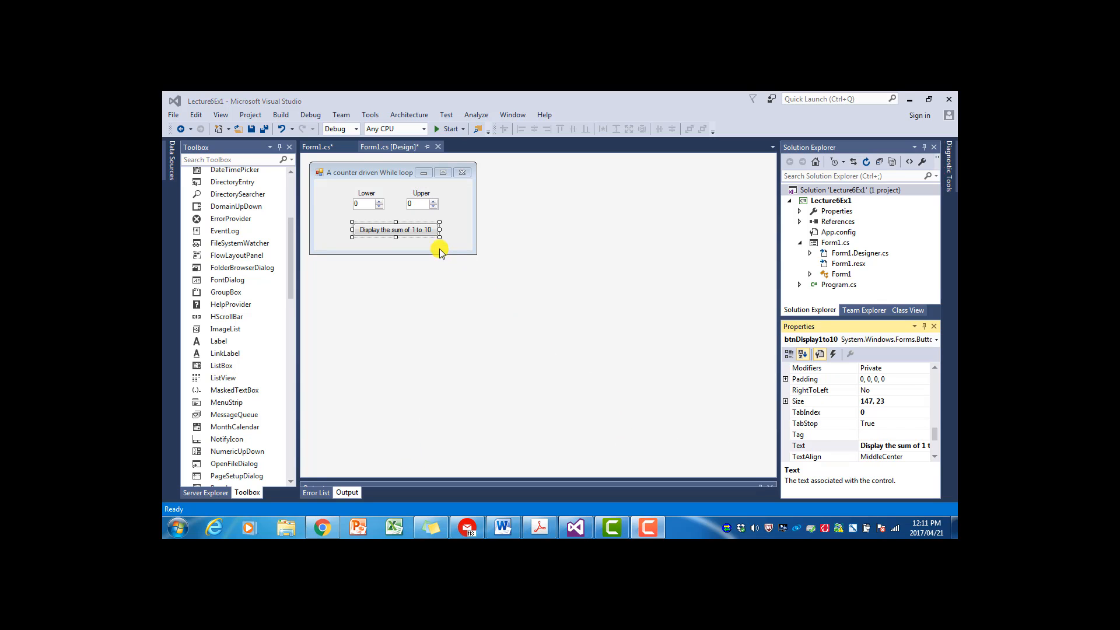
# - Set the button caption to 'Calculate sum of values between lower and upper'
pyautogui.click(893, 445)
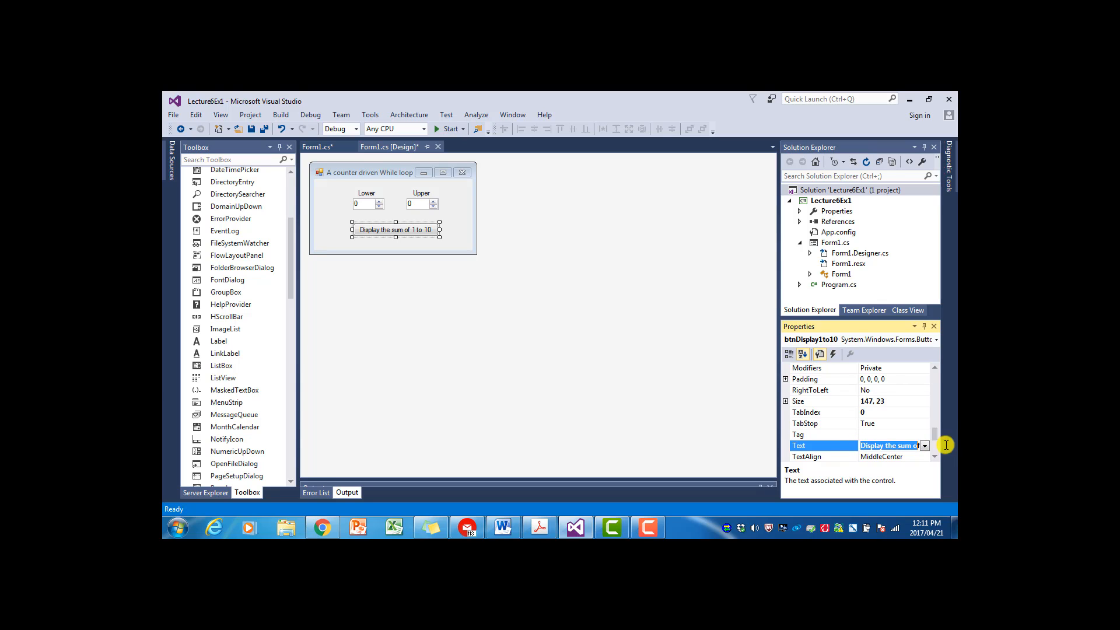
pyautogui.write('Calcu')
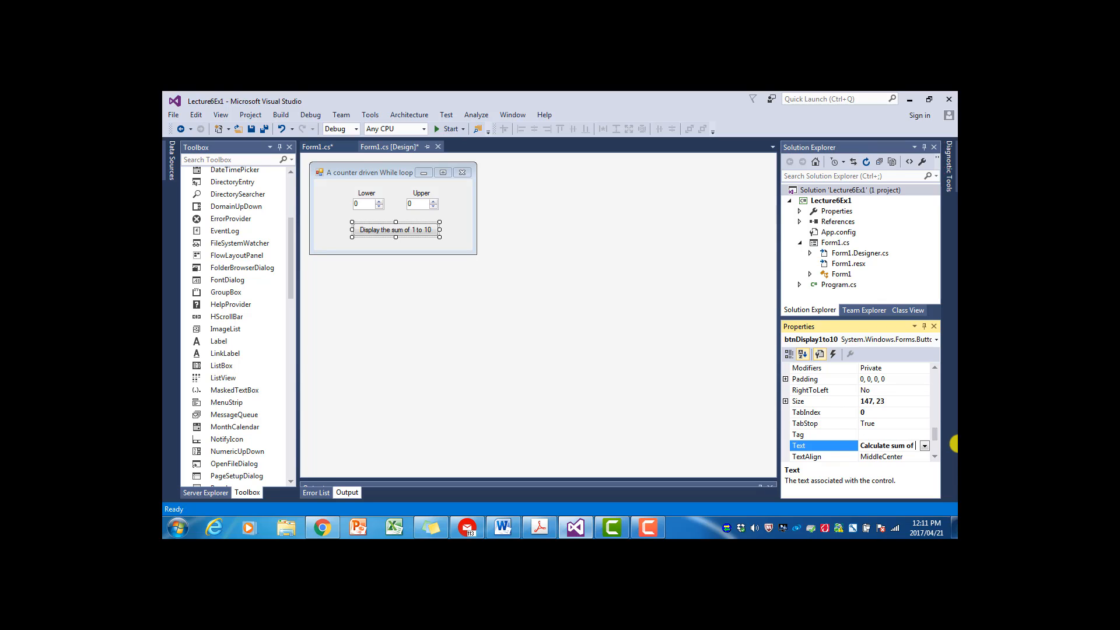
pyautogui.write('al')
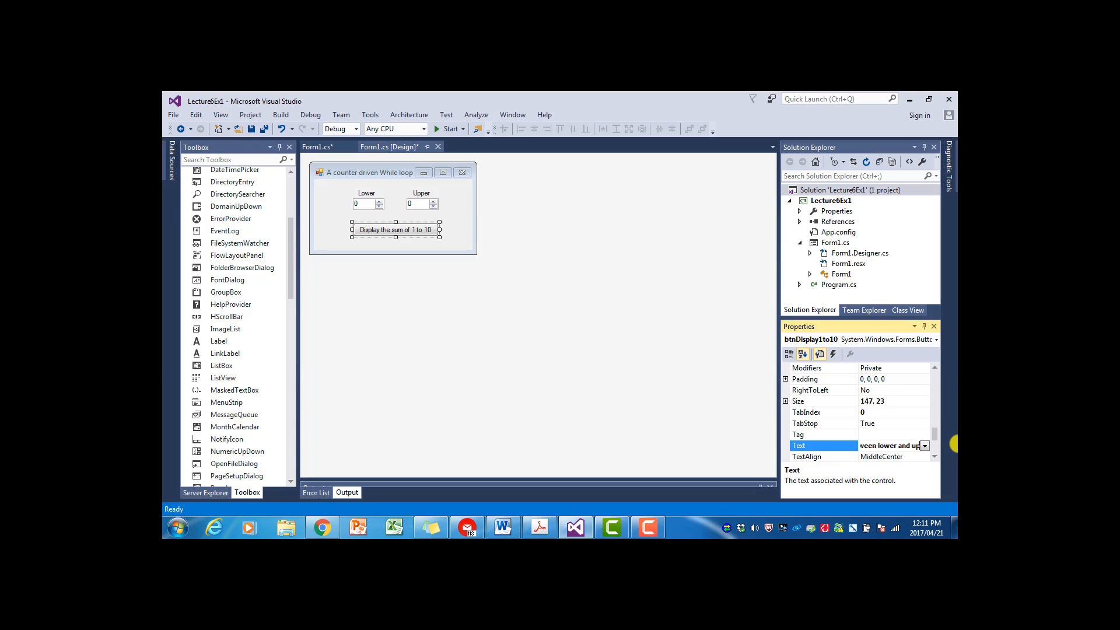
pyautogui.write('Calculate sum of values')
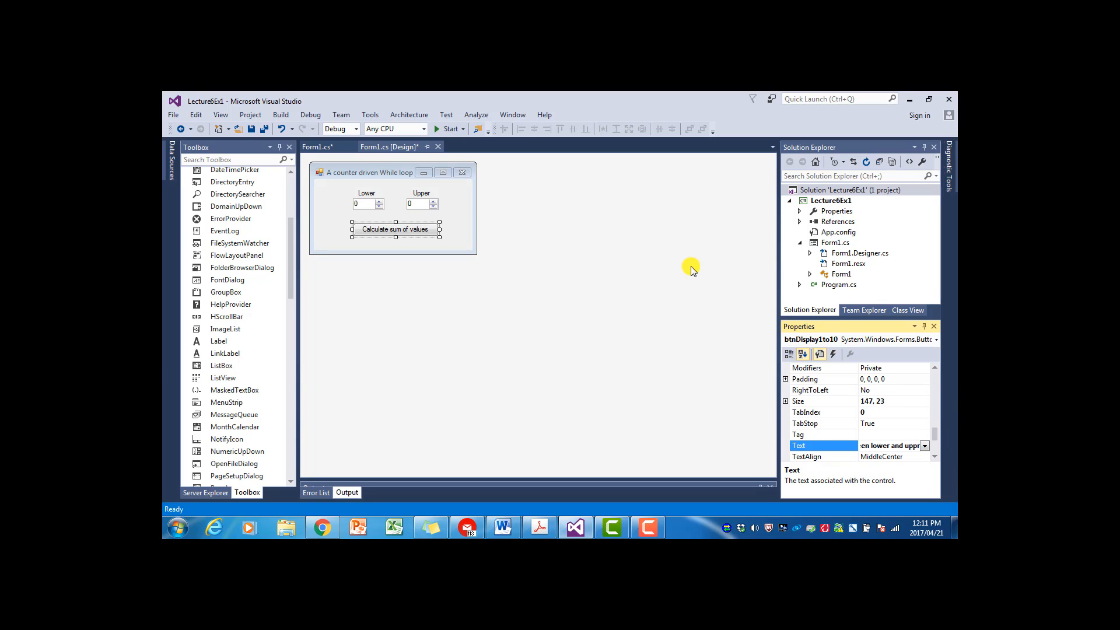
pyautogui.click(392, 257)
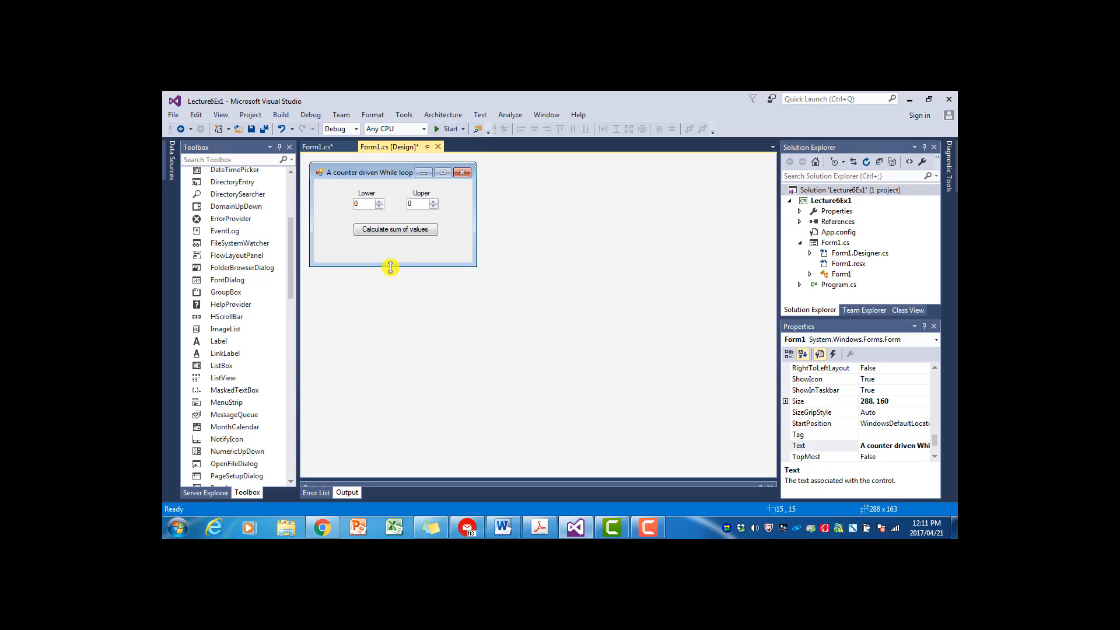
# - Make the button tall enough for the caption to wrap onto two lines
pyautogui.click(395, 230)
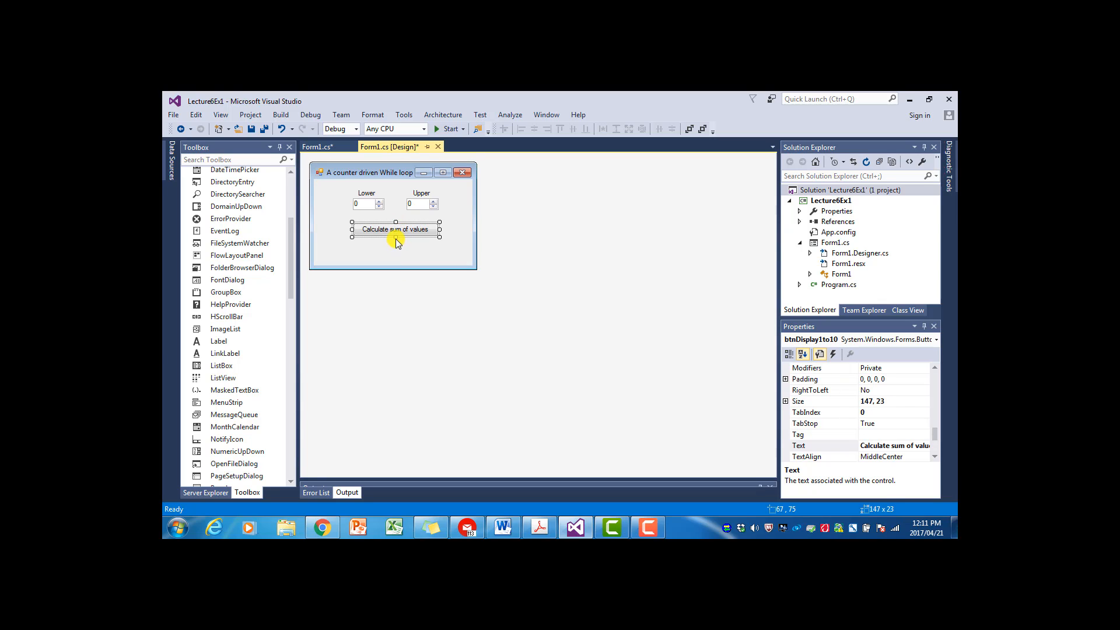
pyautogui.moveTo(393, 236); pyautogui.dragTo(393, 254)
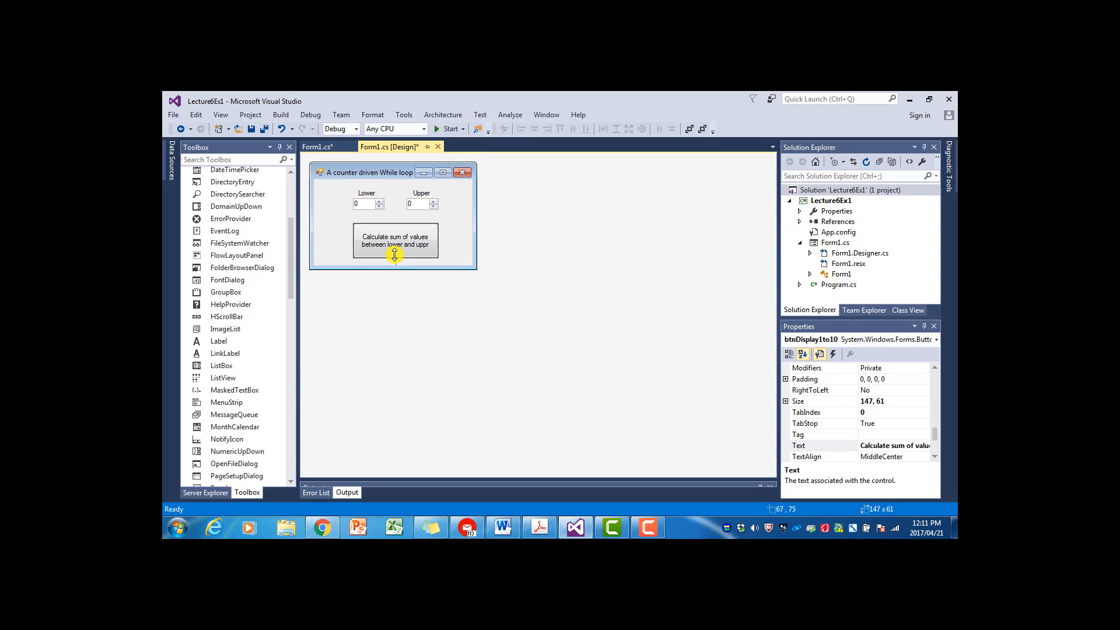
pyautogui.moveTo(394, 255); pyautogui.dragTo(395, 250)
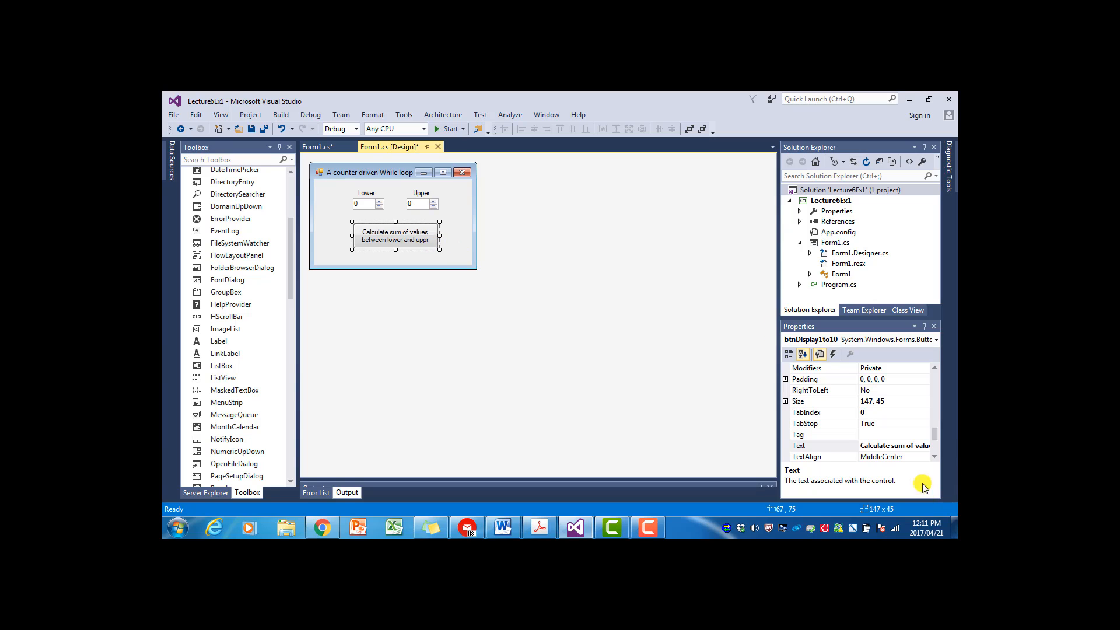
pyautogui.click(892, 446)
pyautogui.write('e')
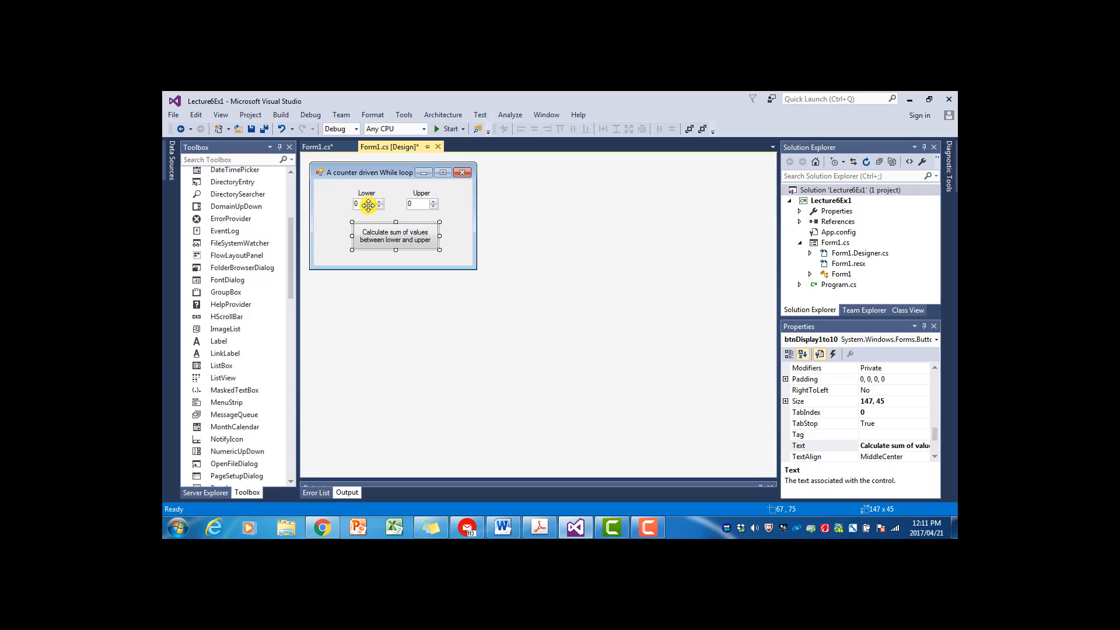
# - Name the number boxes nudLower and nudUpper, save all, and return to the handler code
pyautogui.click(365, 203)
pyautogui.write('nu')
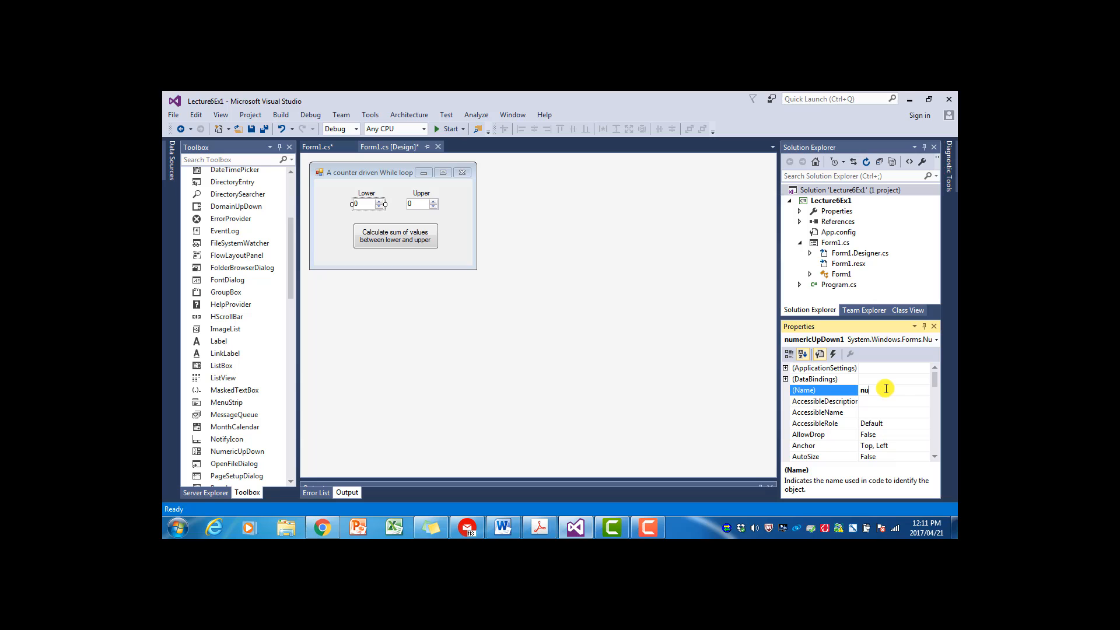
pyautogui.write('dLower')
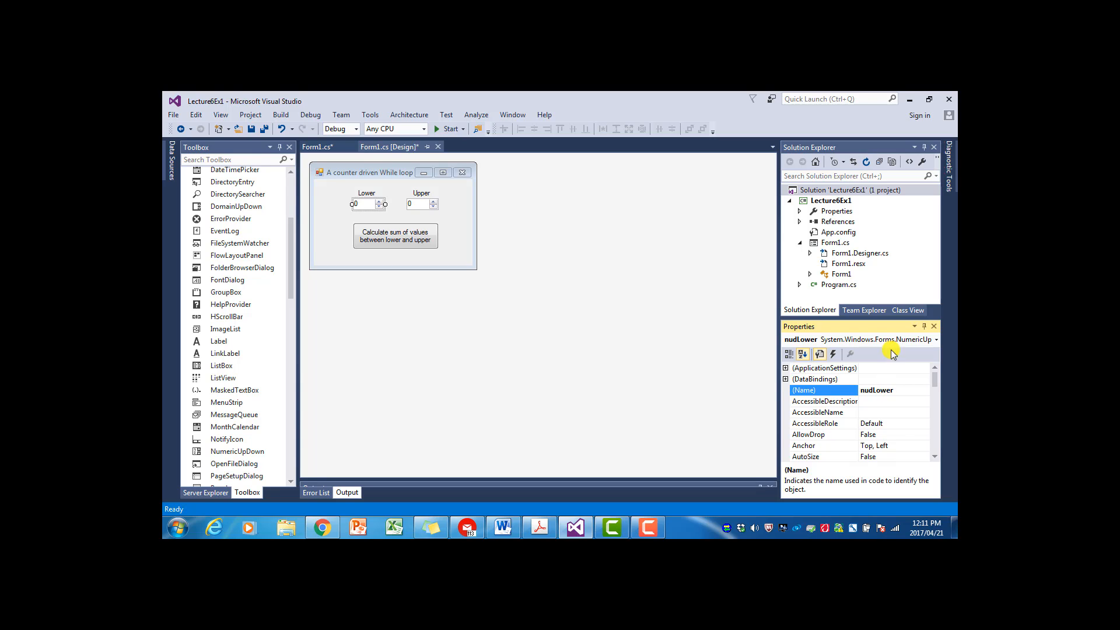
pyautogui.click(421, 203)
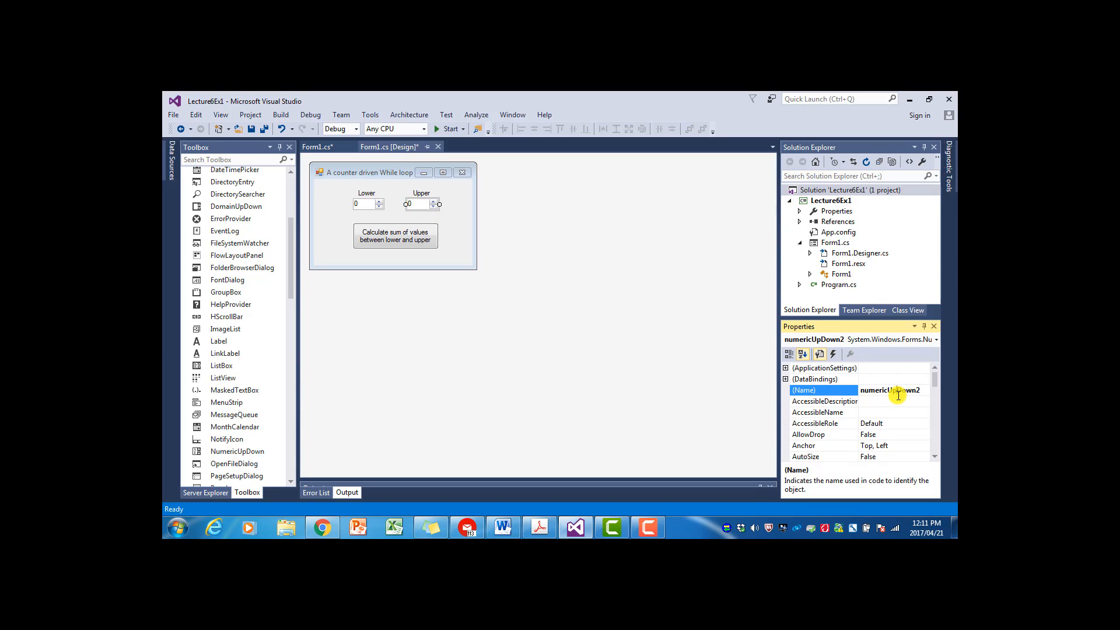
pyautogui.write('nudUpper')
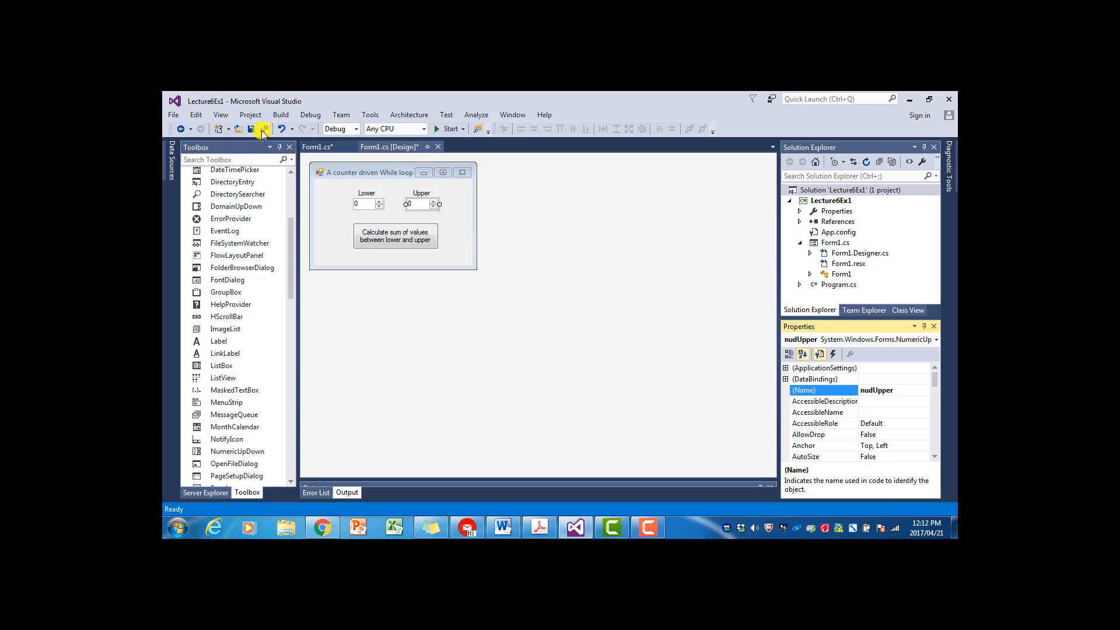
pyautogui.click(263, 128)
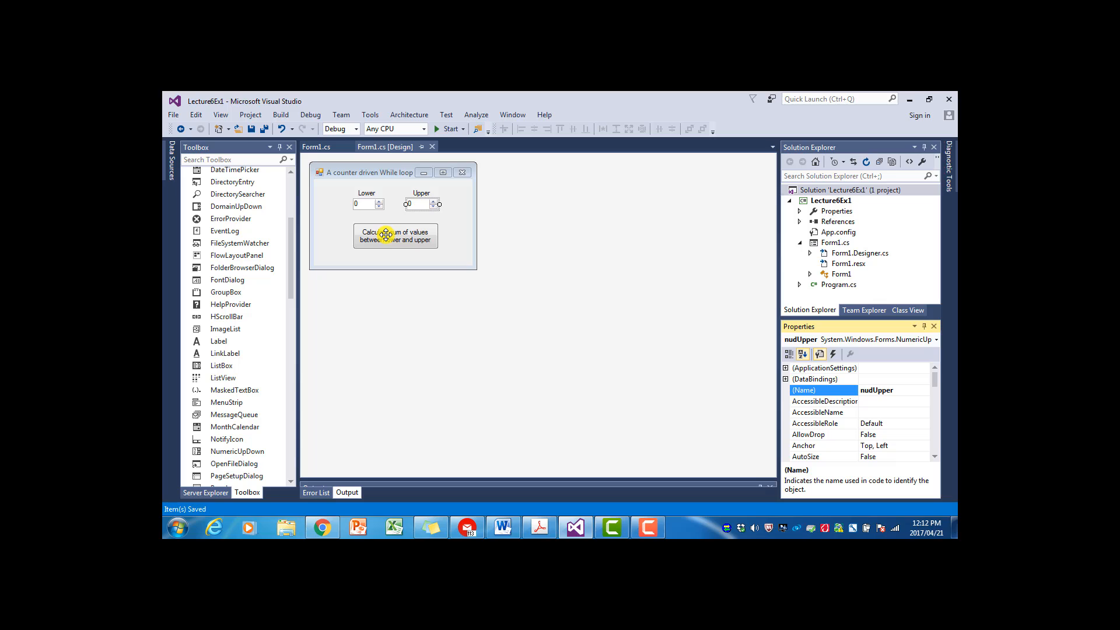
pyautogui.click(315, 147)
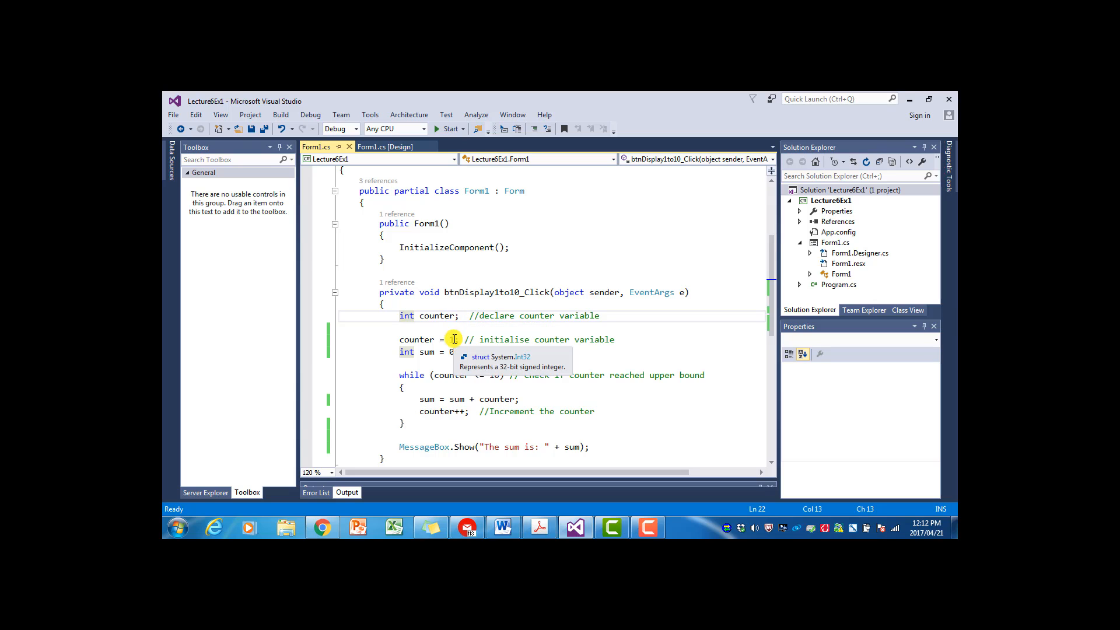
# - Declare int lower, upper and assign lower = (int)nudLower.Value in the click handler
pyautogui.write('1')
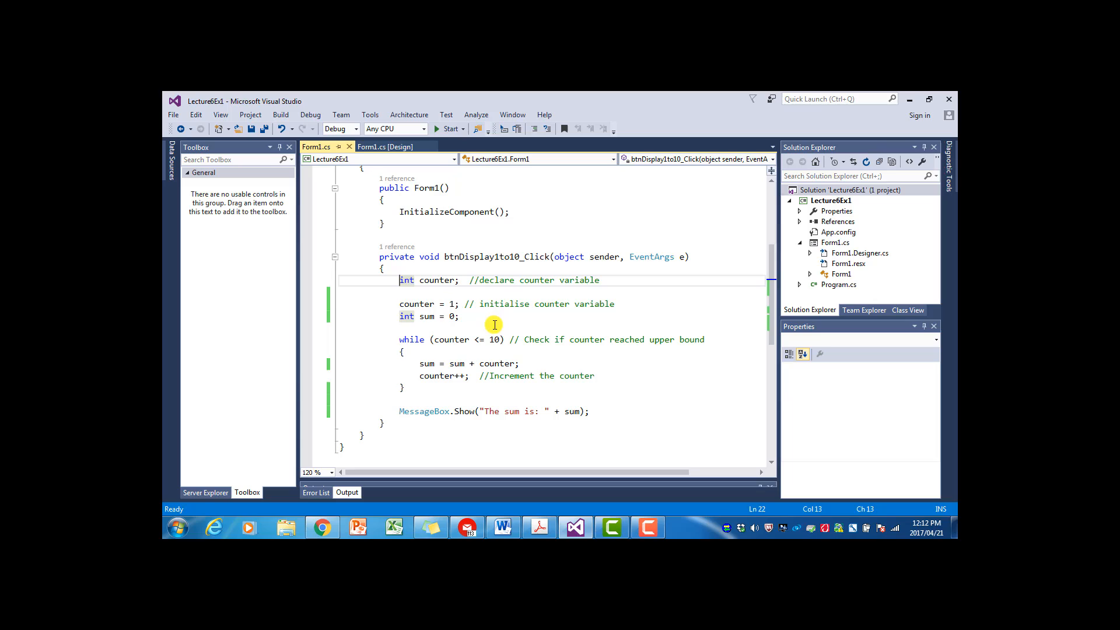
pyautogui.moveTo(454, 304)
pyautogui.write('upper')
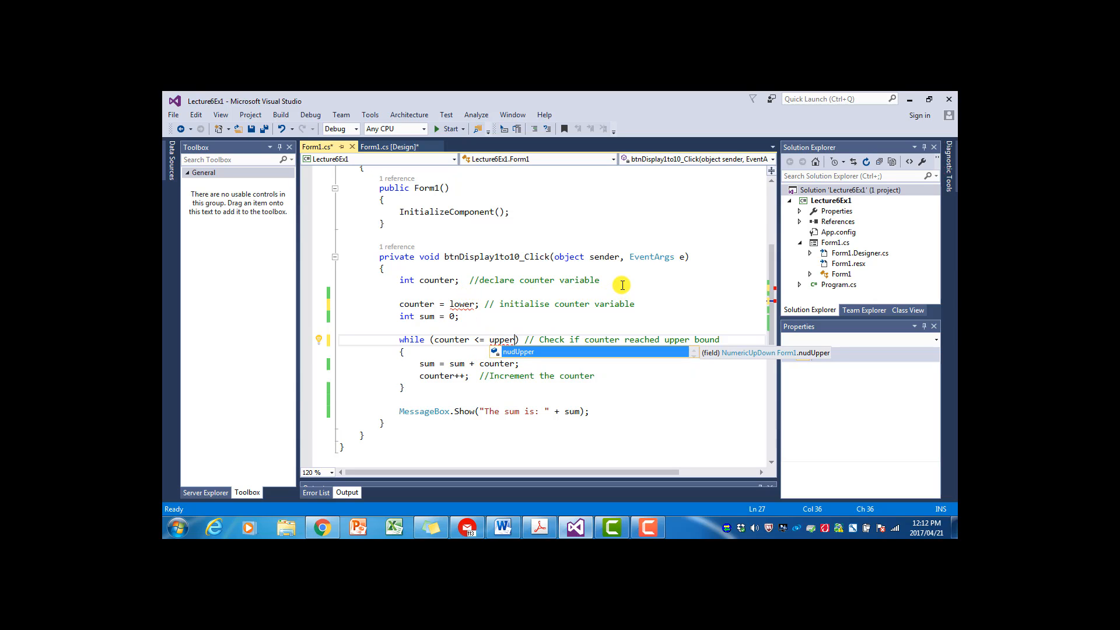
pyautogui.write('int lower')
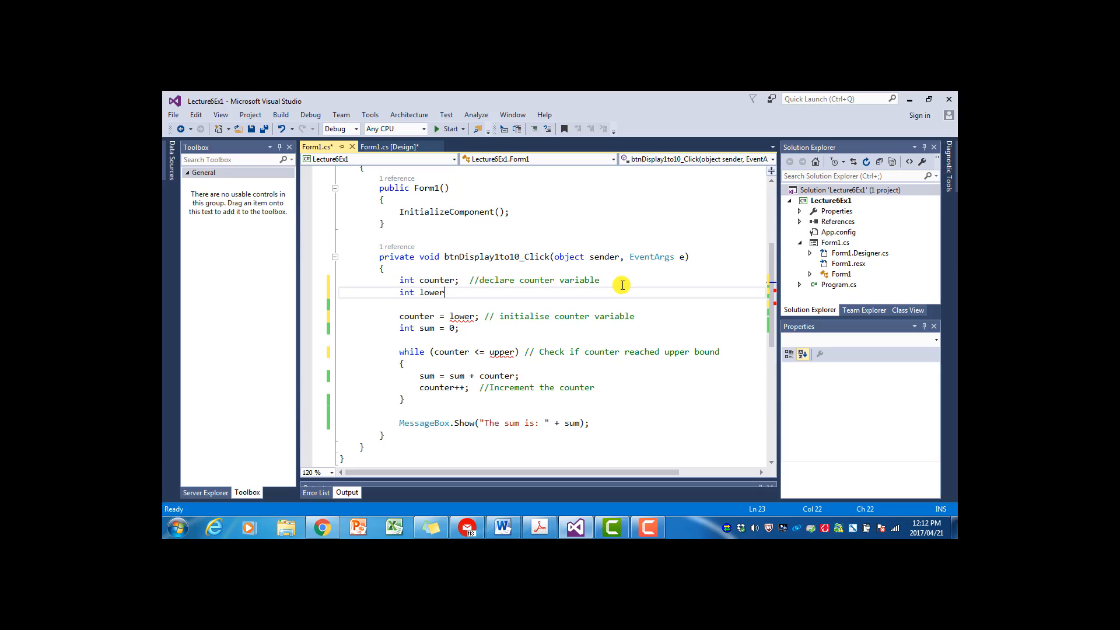
pyautogui.write(', upper;')
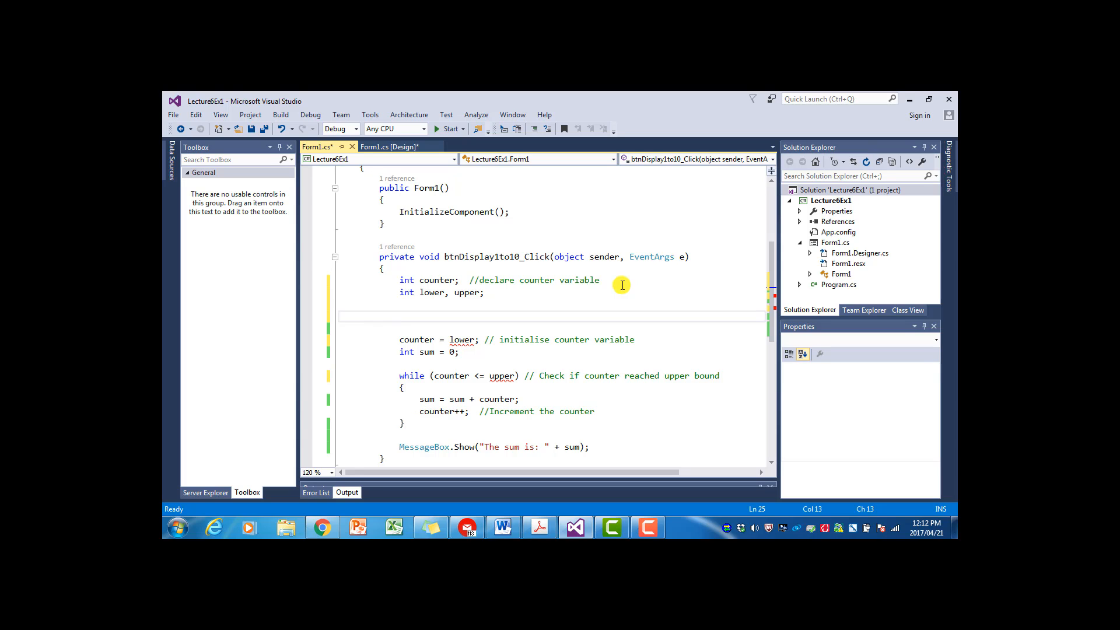
pyautogui.write('lower = n')
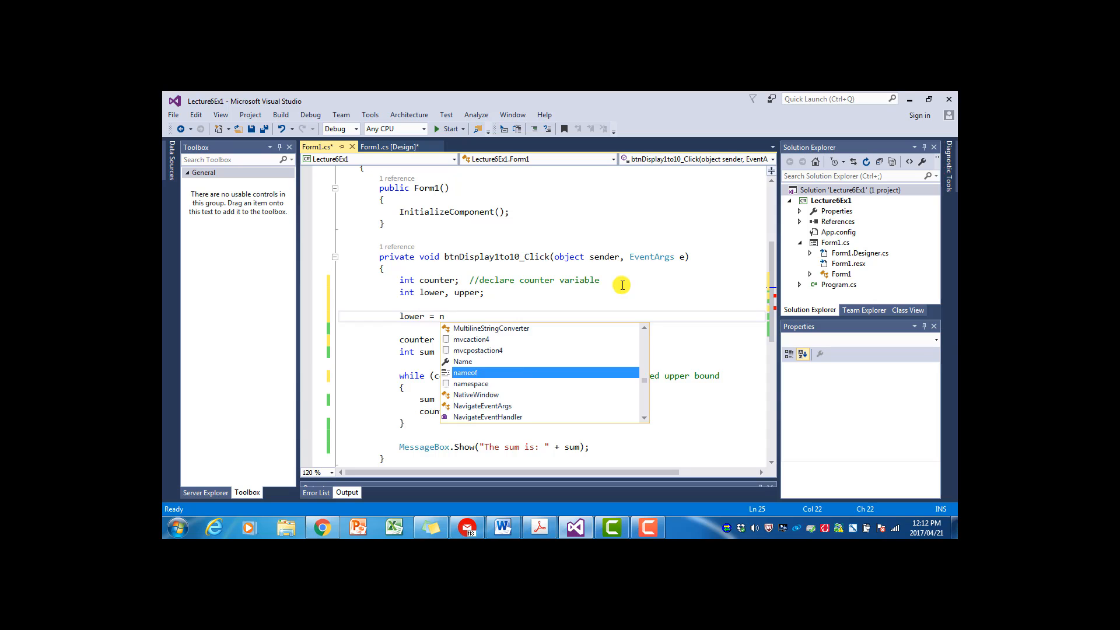
pyautogui.write('udLower')
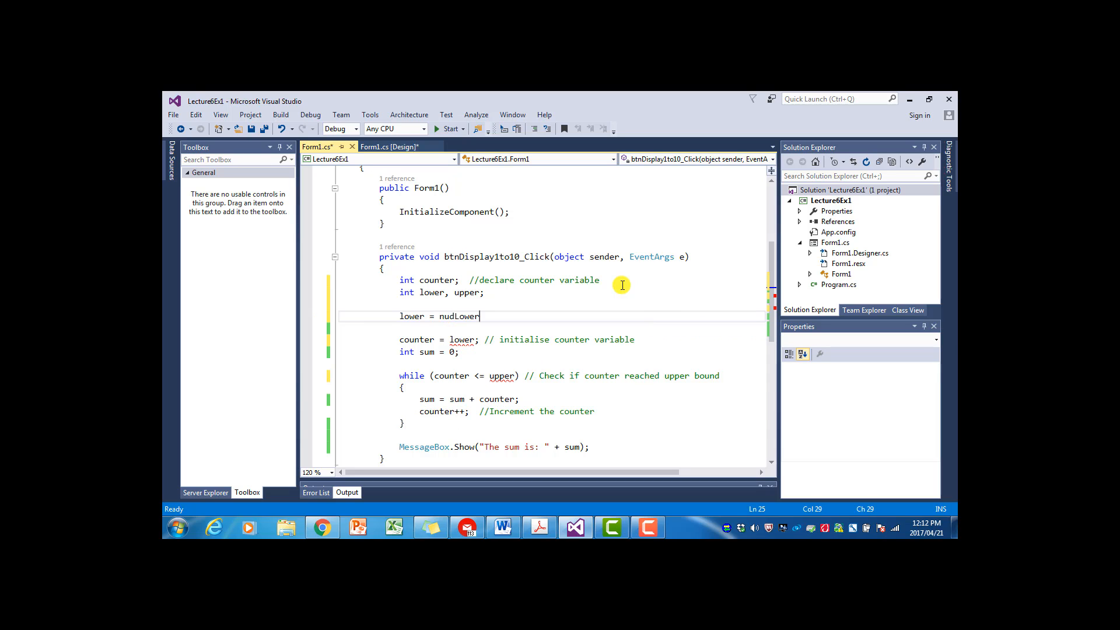
pyautogui.write('.Va')
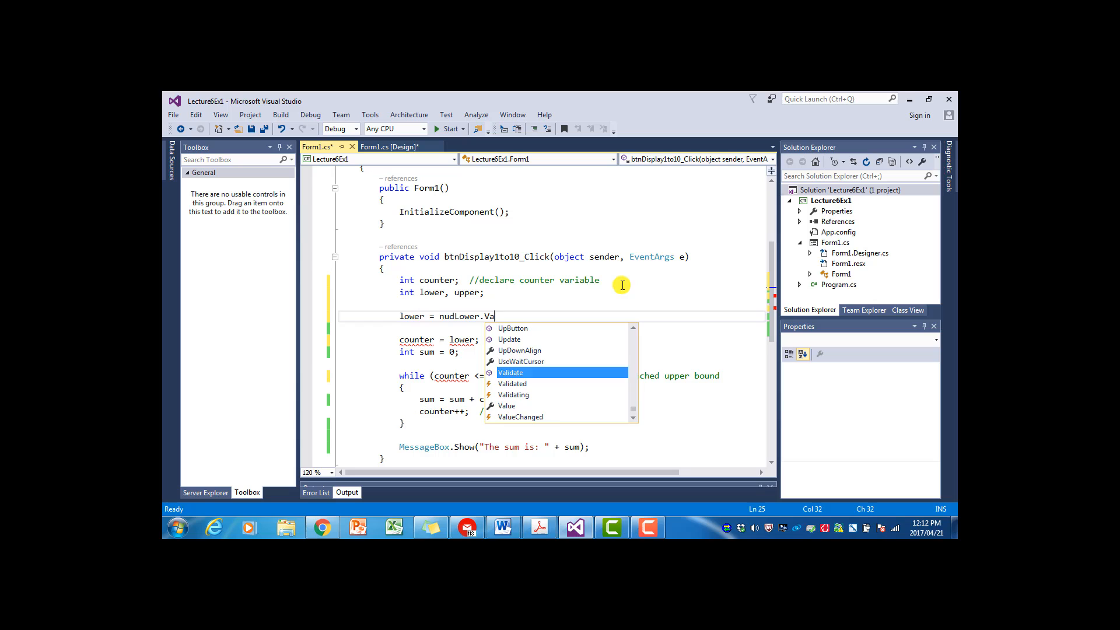
pyautogui.write('lue;')
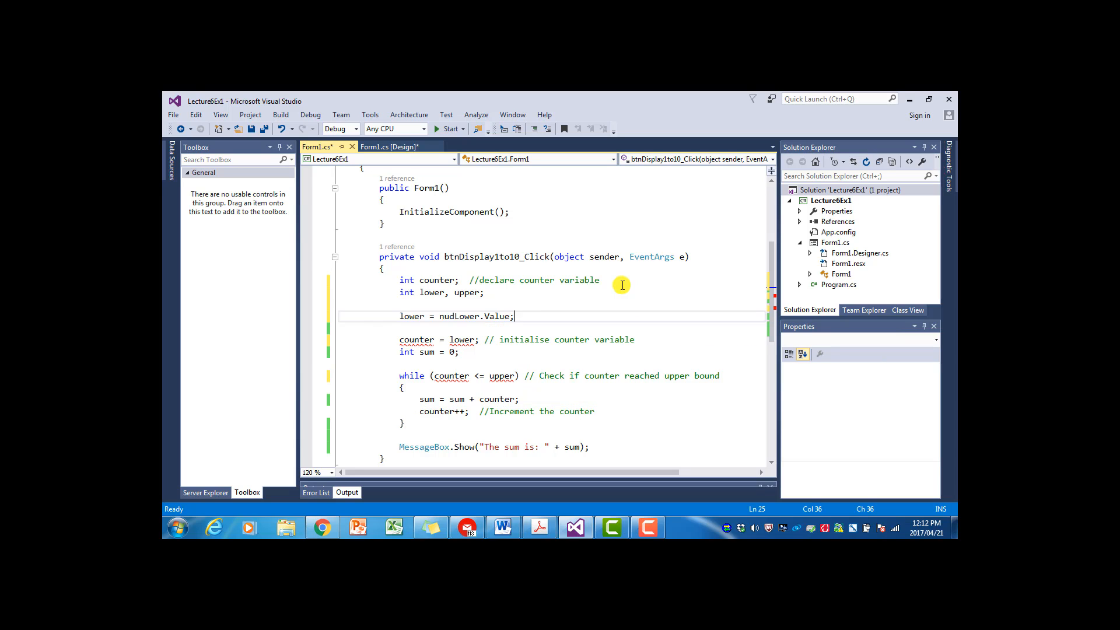
pyautogui.moveTo(443, 317)
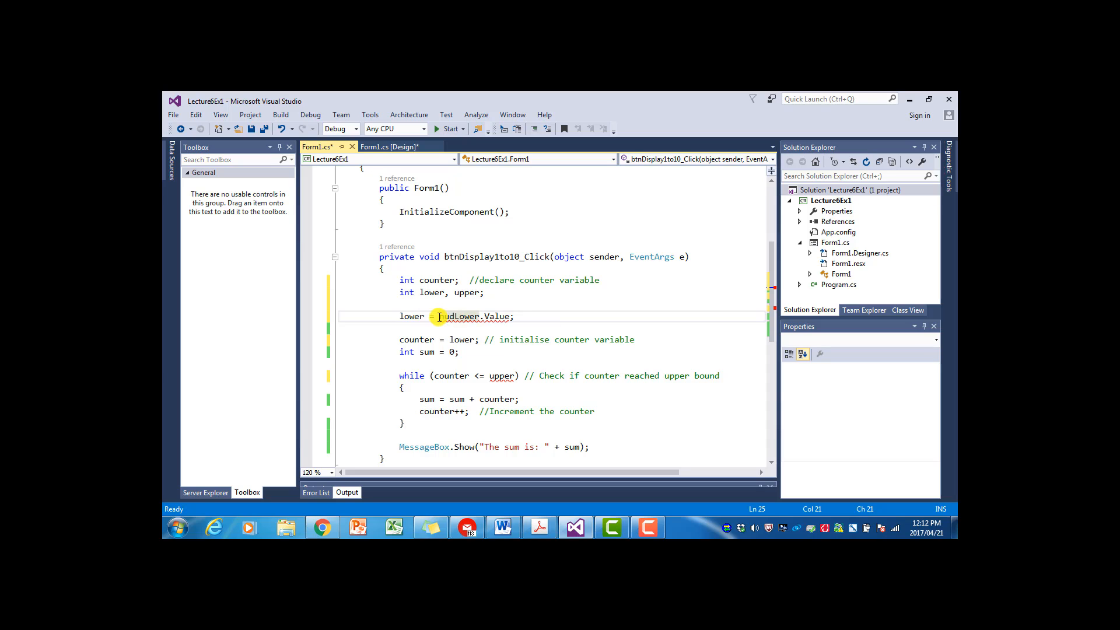
pyautogui.write('(int)')
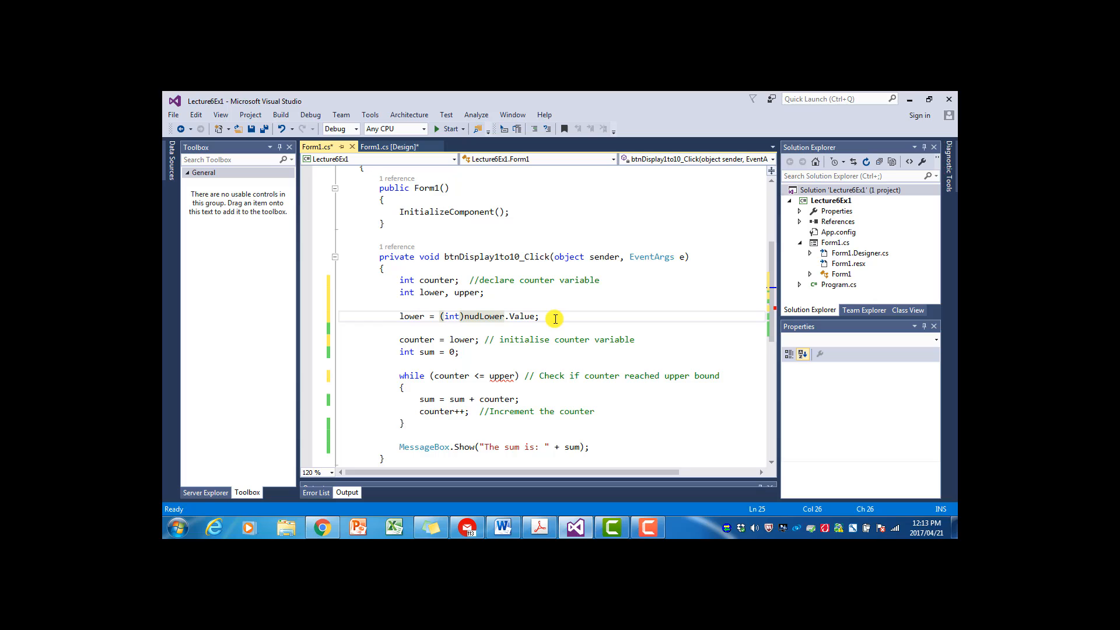
pyautogui.moveTo(461, 316)
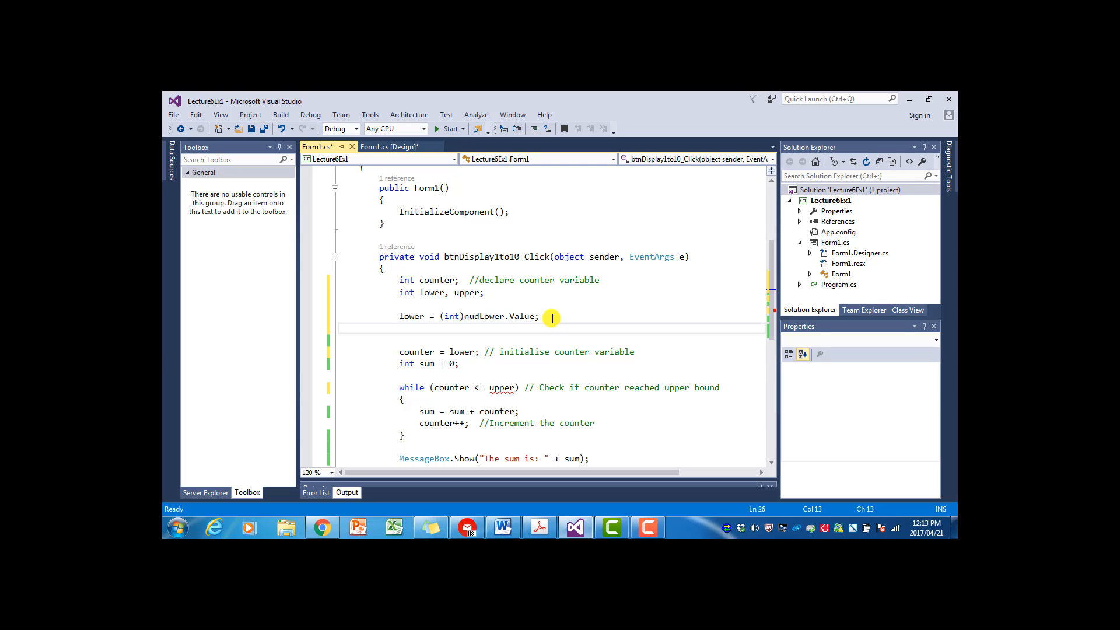
pyautogui.moveTo(450, 316)
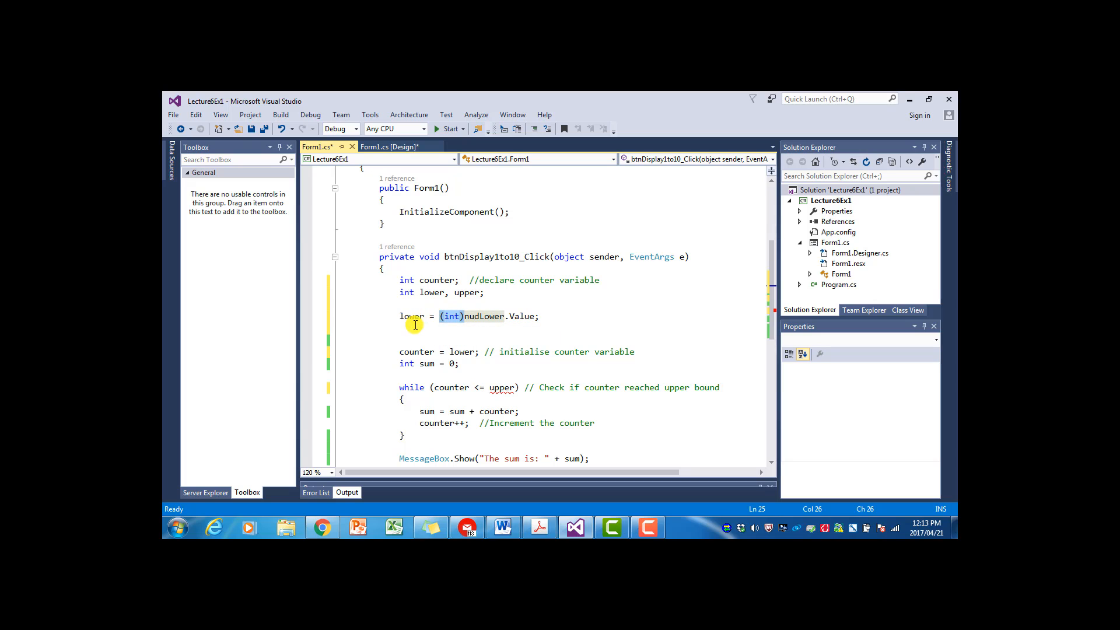
# - Assign upper = (int)nudUpper.Value on the next line
pyautogui.press('enter')
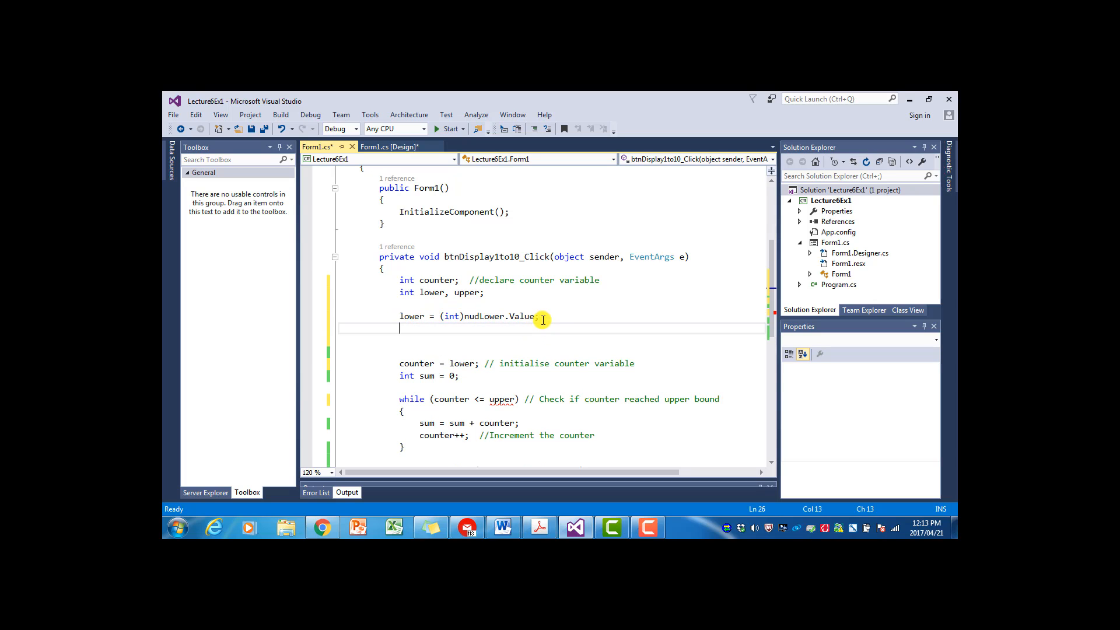
pyautogui.write('upper = (int')
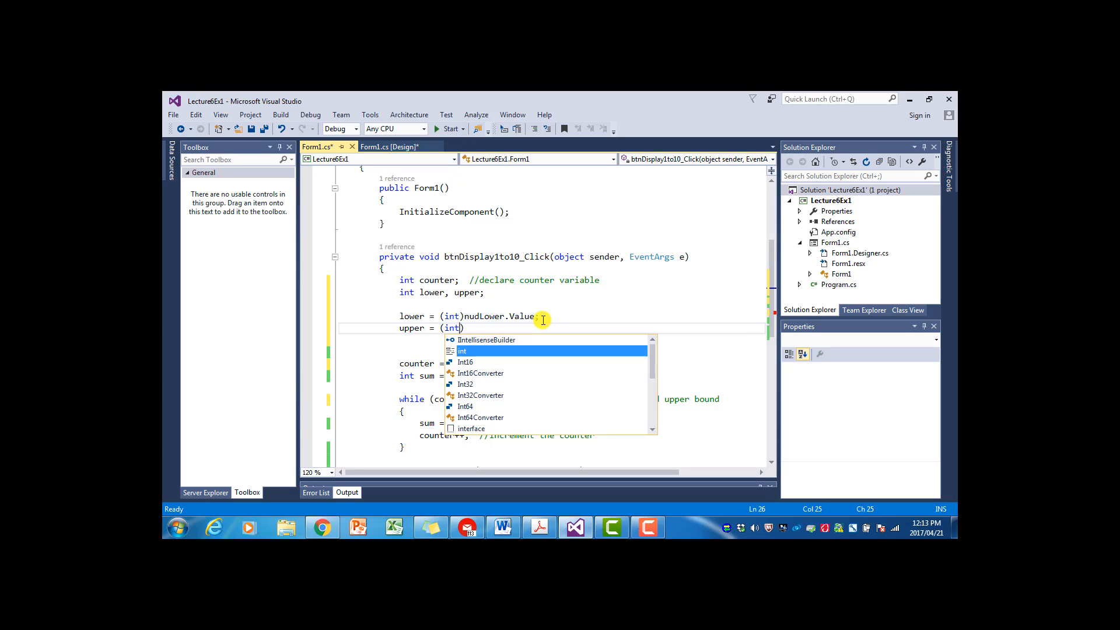
pyautogui.write('nud')
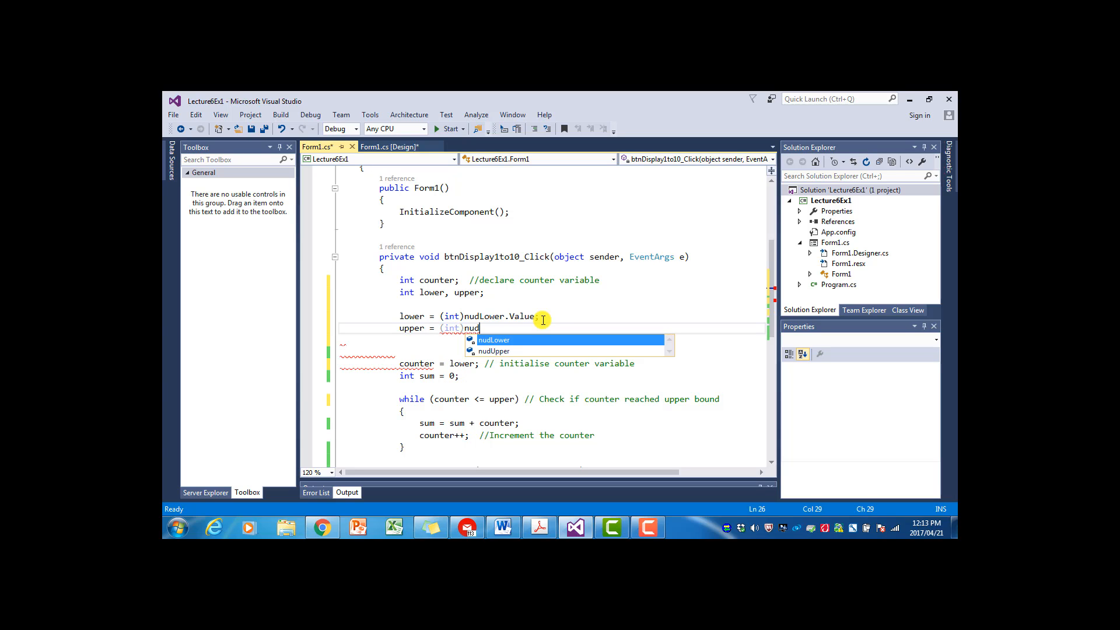
pyautogui.write('Upper.')
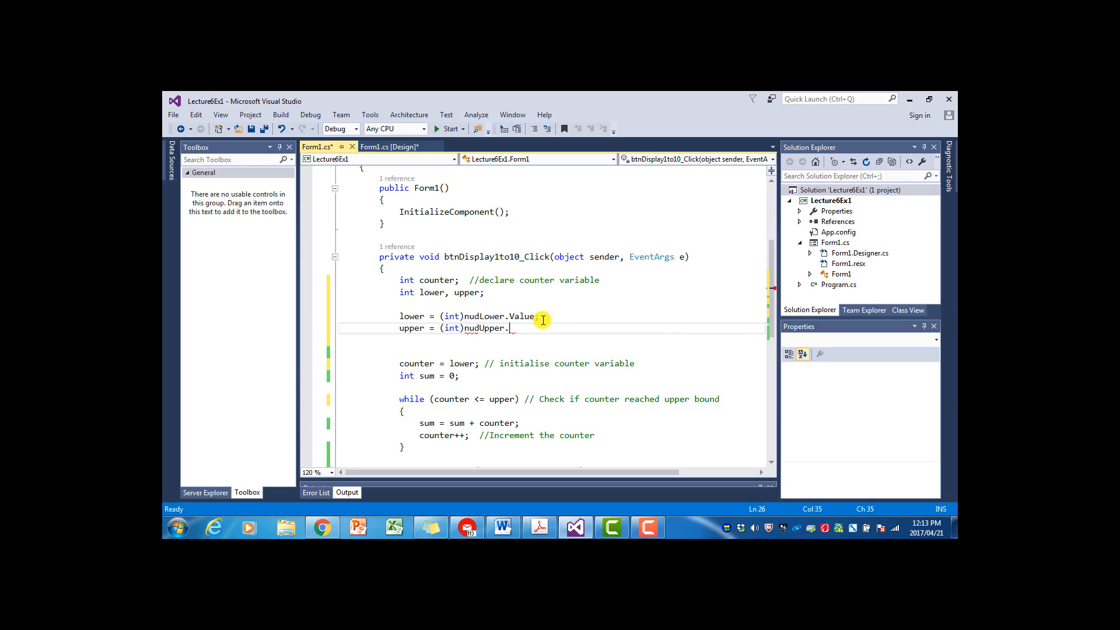
pyautogui.write('Value;')
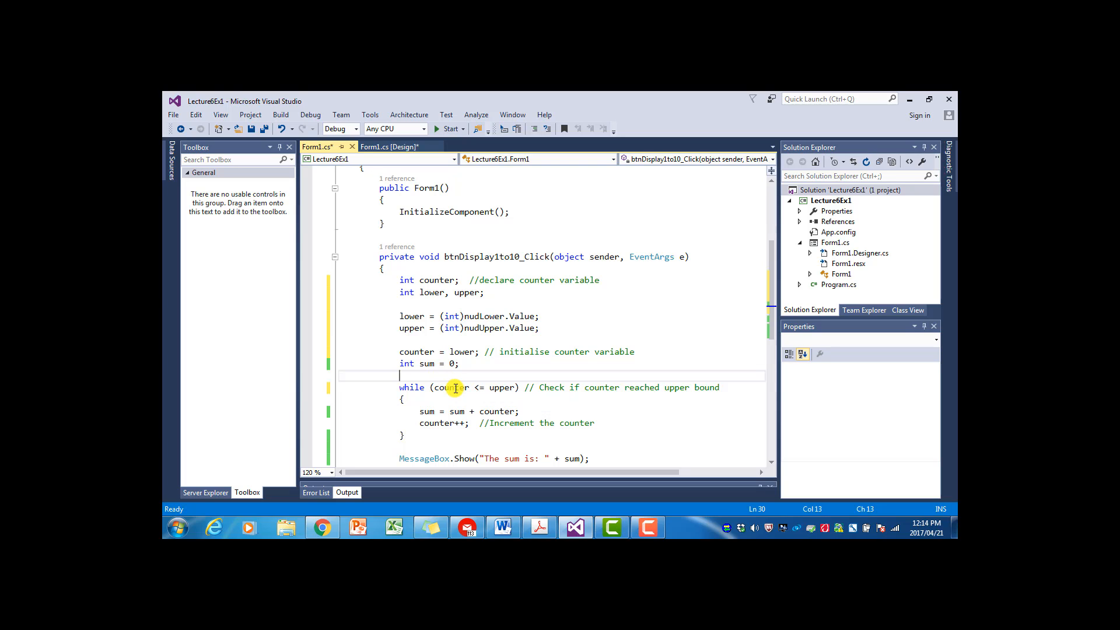
pyautogui.moveTo(504, 387)
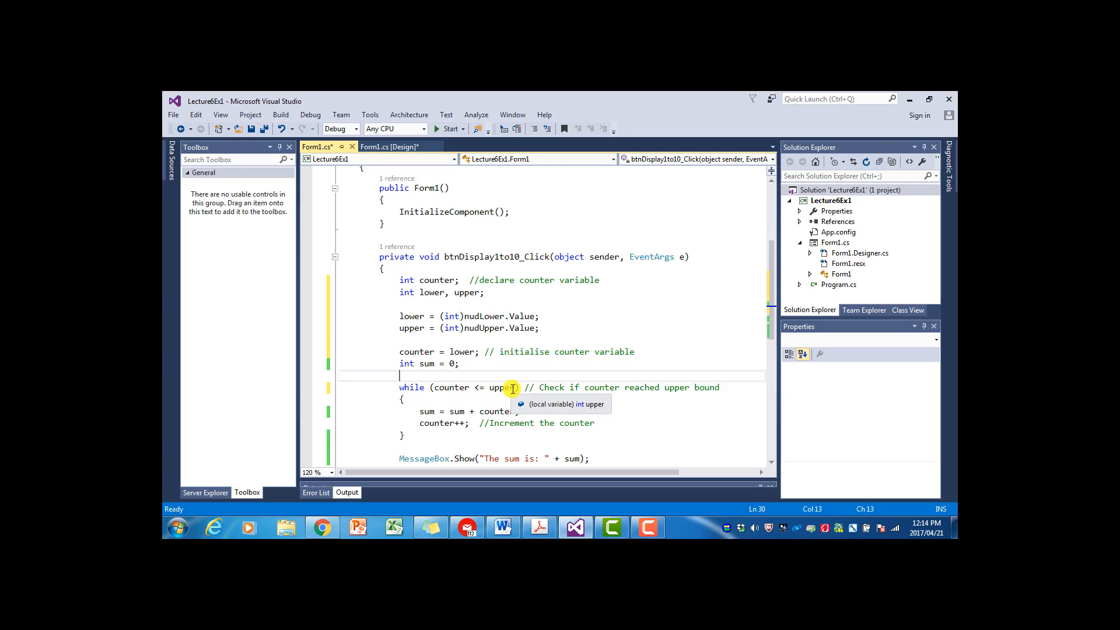
pyautogui.moveTo(465, 387)
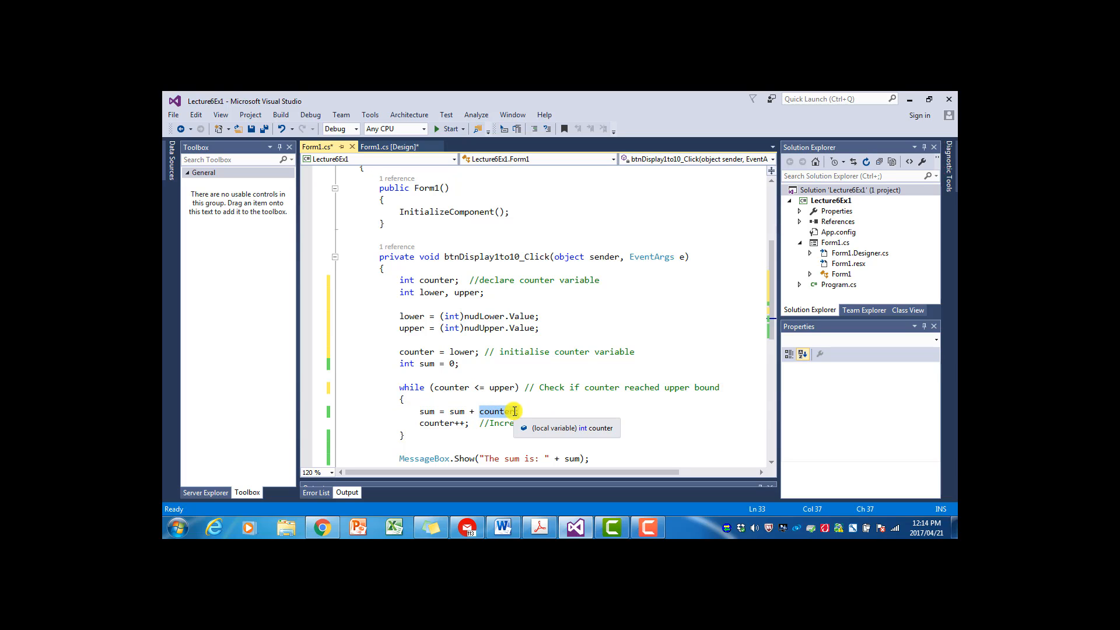
pyautogui.moveTo(463, 411)
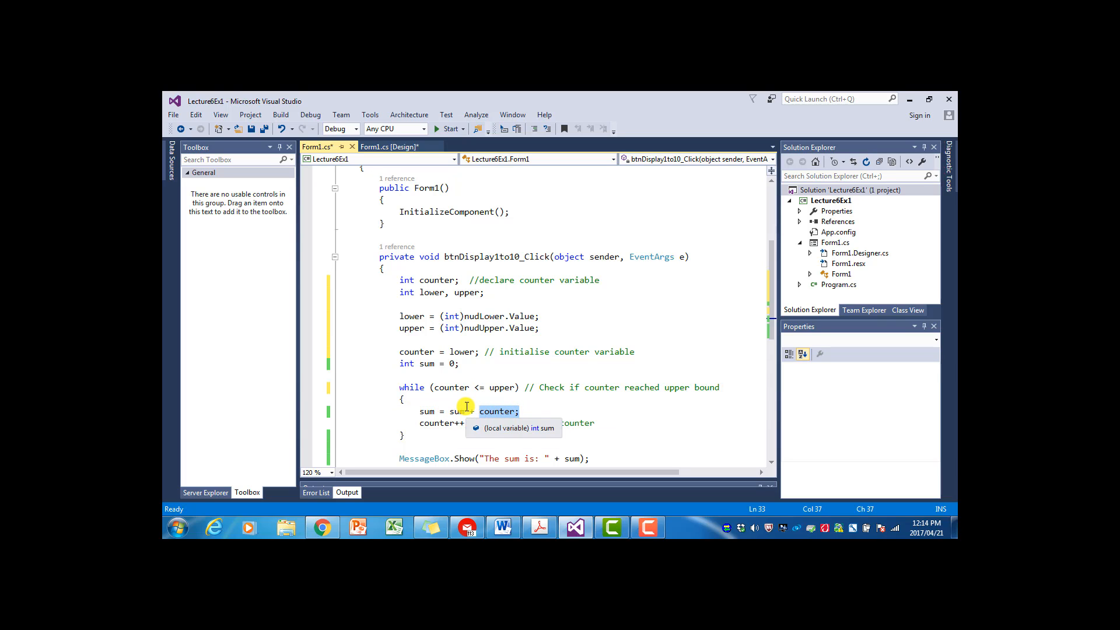
pyautogui.moveTo(443, 422)
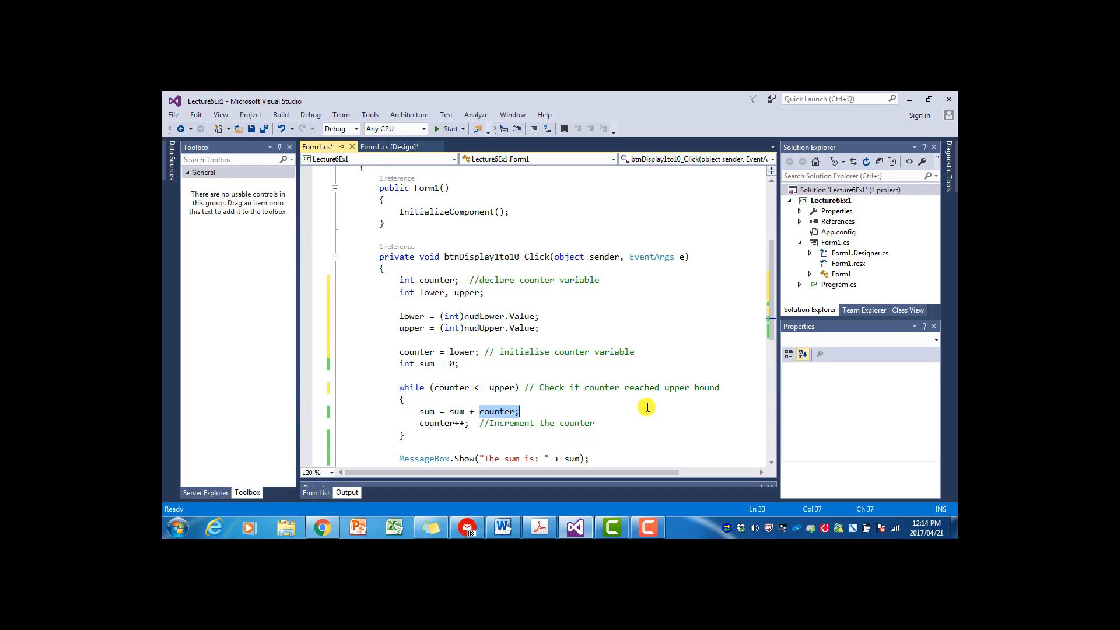
pyautogui.scroll(-3)
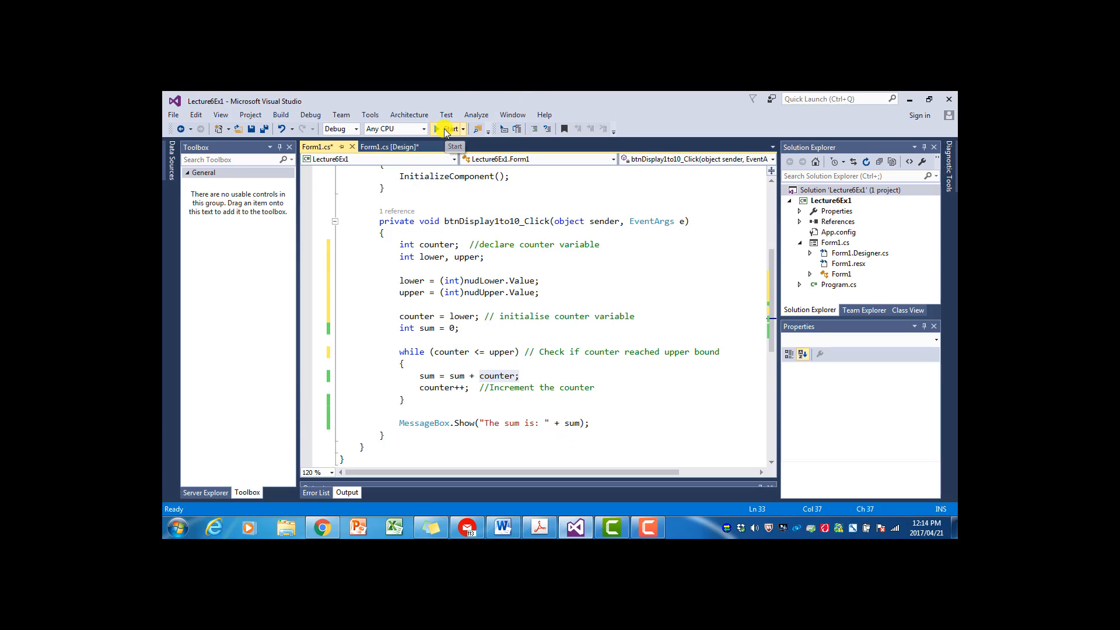
# - Run the app, sum 10 to 20 getting 165, and dismiss the result
pyautogui.click(448, 128)
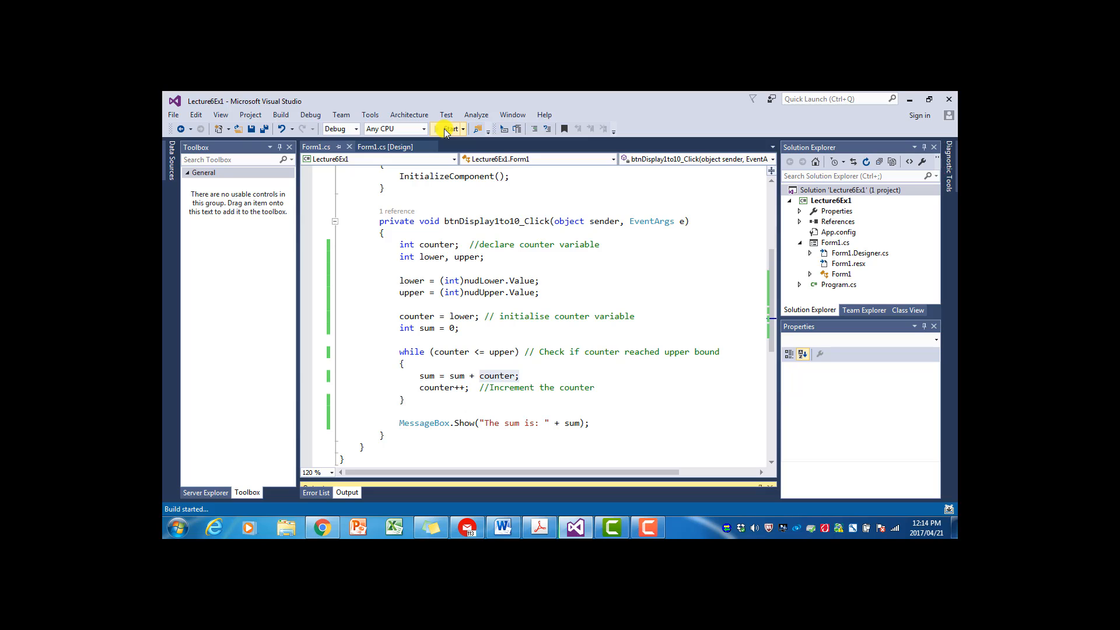
pyautogui.click(447, 129)
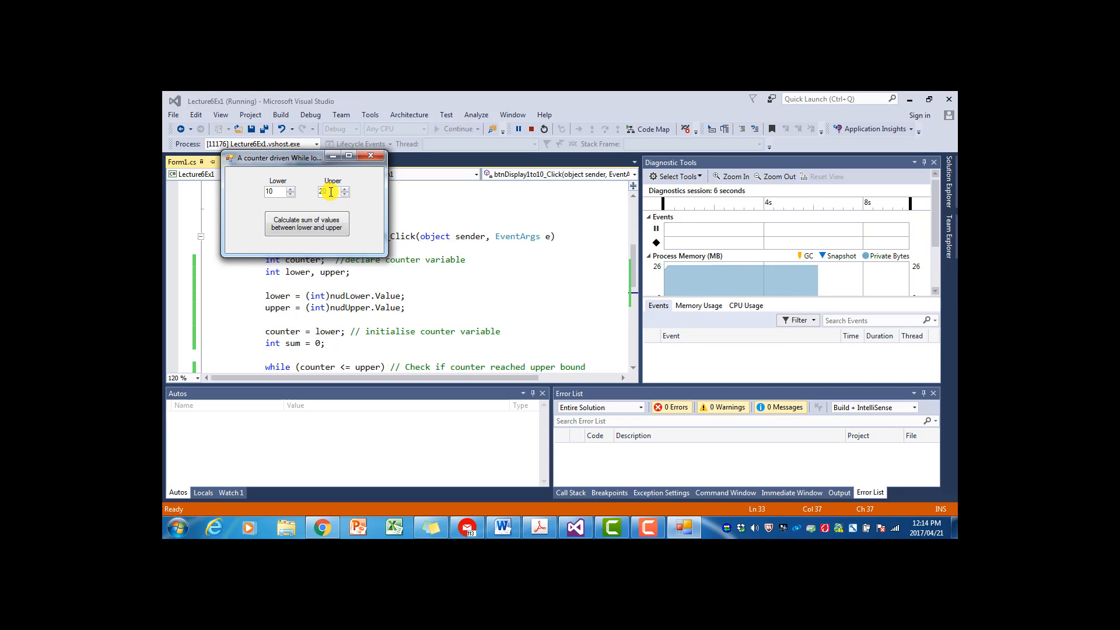
pyautogui.click(307, 224)
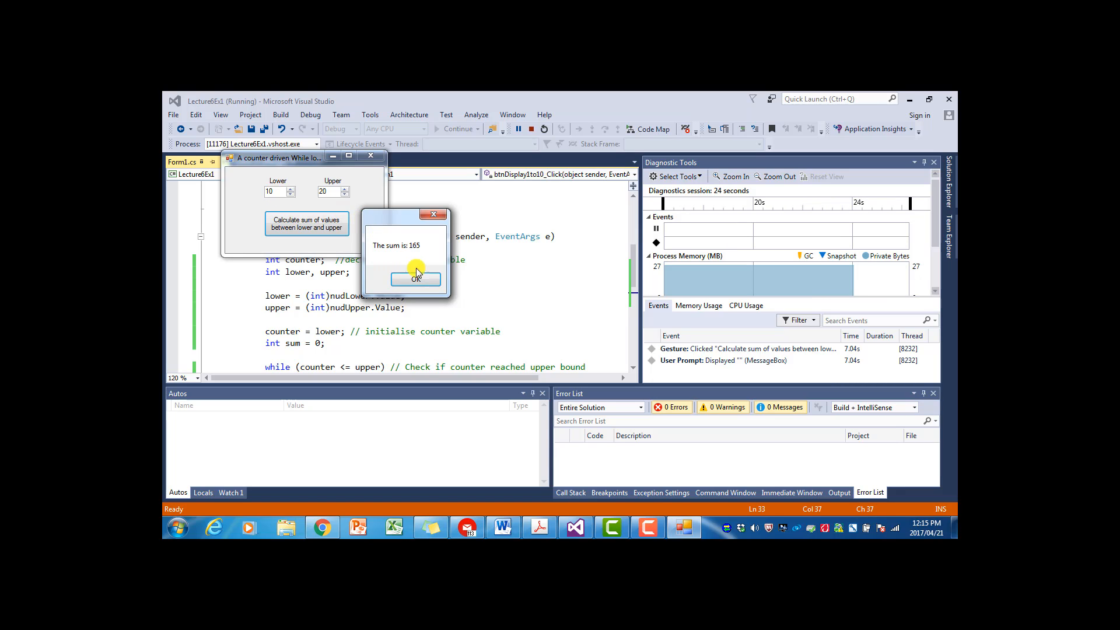
pyautogui.click(415, 279)
pyautogui.write('10')
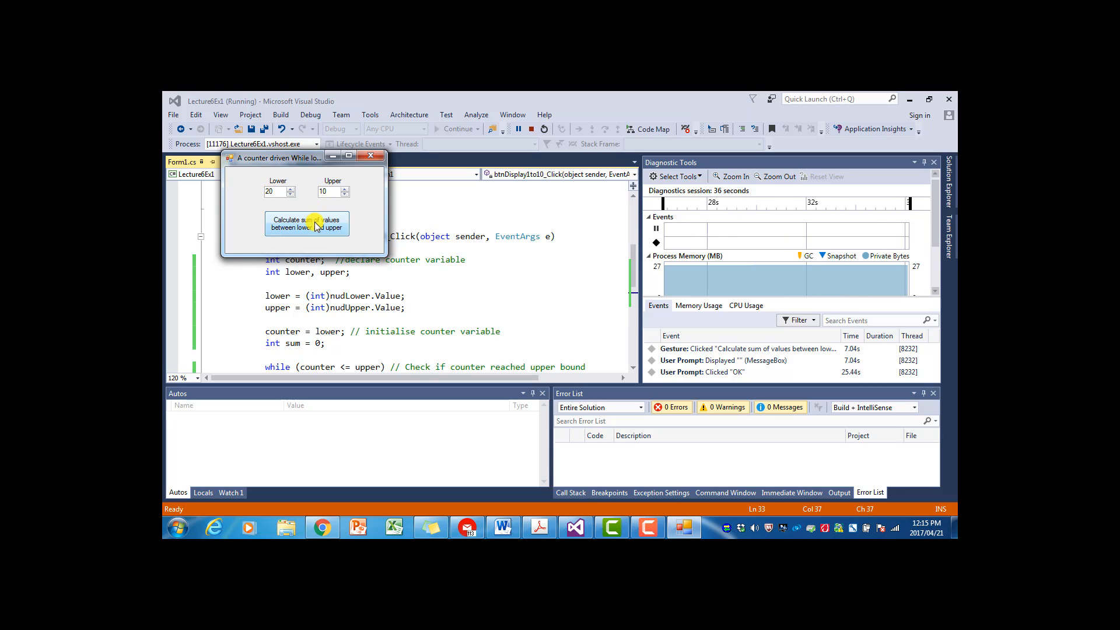
# - Calculate with bounds 20 to 10, see 'The sum is: 0', and dismiss it
pyautogui.click(307, 224)
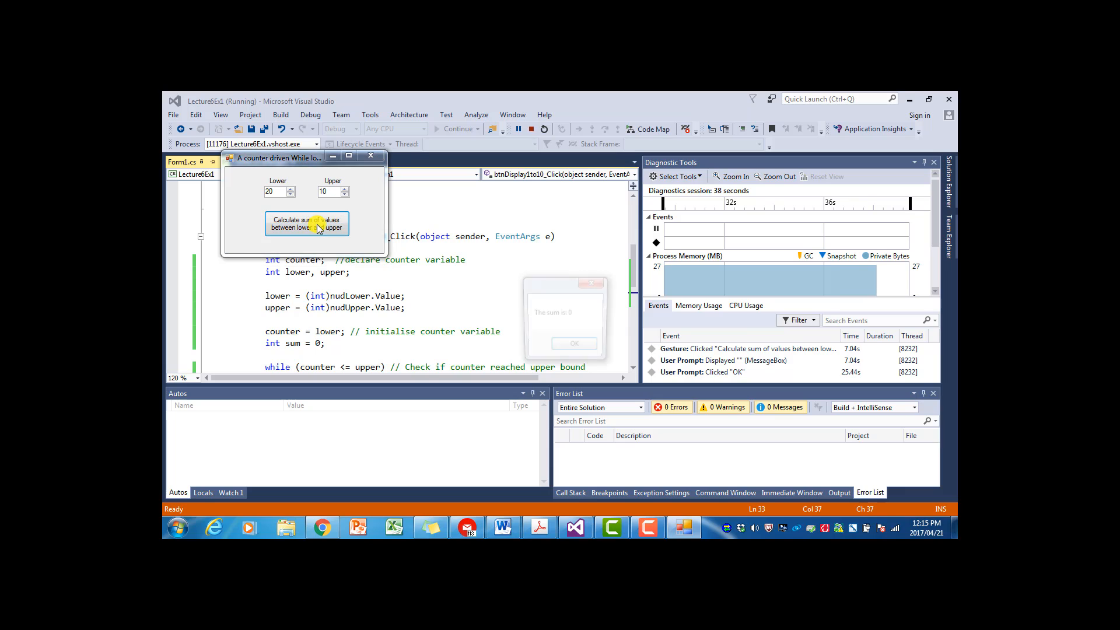
pyautogui.click(306, 224)
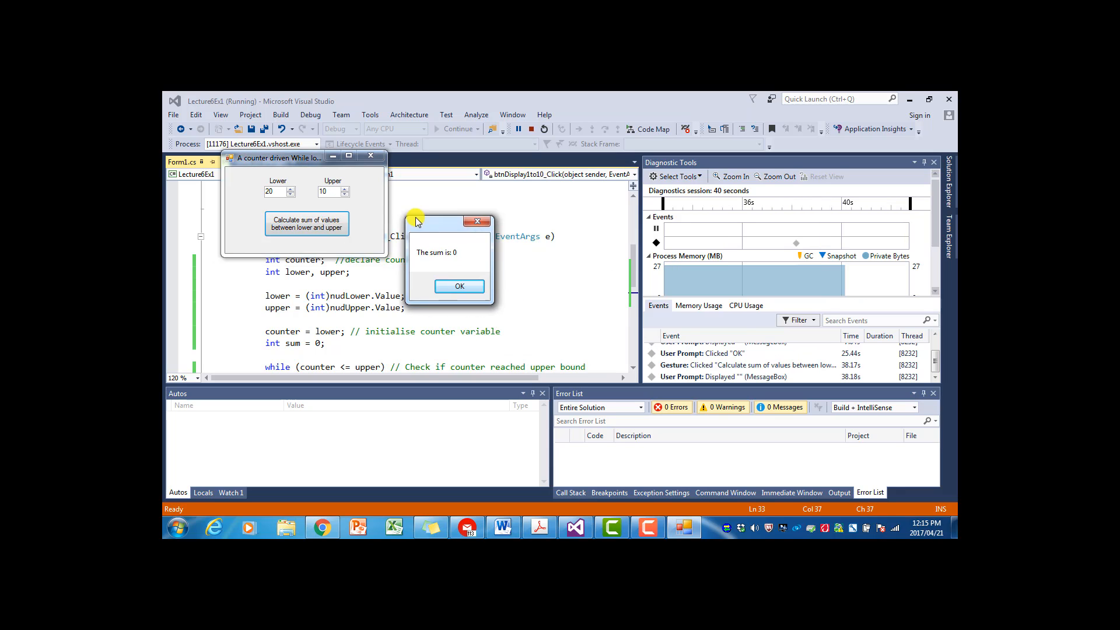
pyautogui.moveTo(418, 222); pyautogui.dragTo(440, 275)
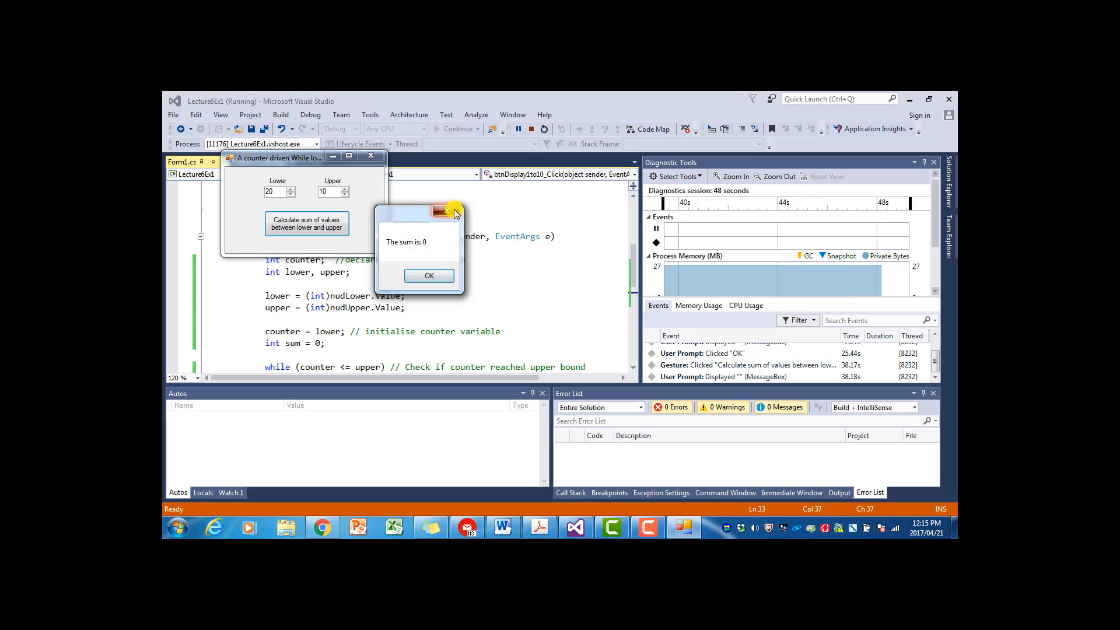
pyautogui.click(429, 275)
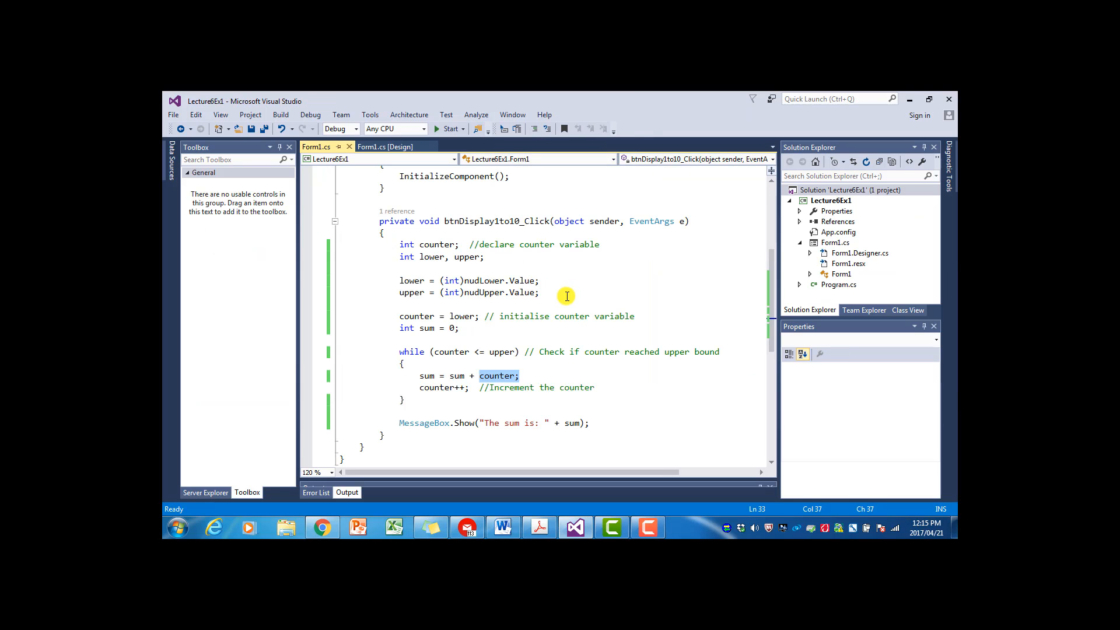
# - Add if (lower > upper) MessageBox.Show("Invalid input"); else around the summing loop
pyautogui.press('enter')
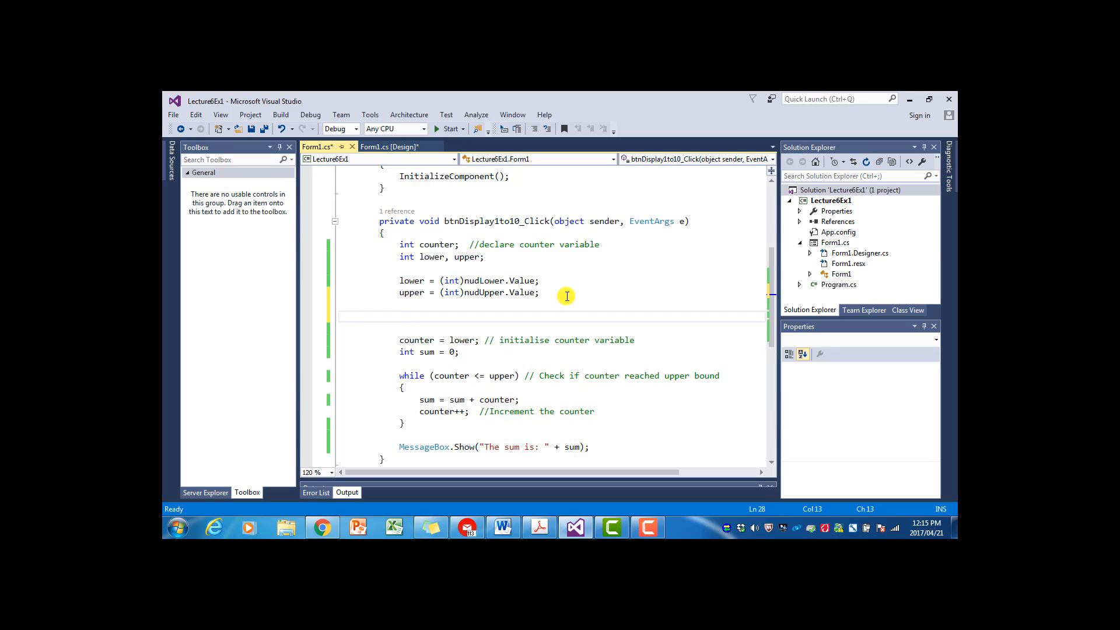
pyautogui.write('if')
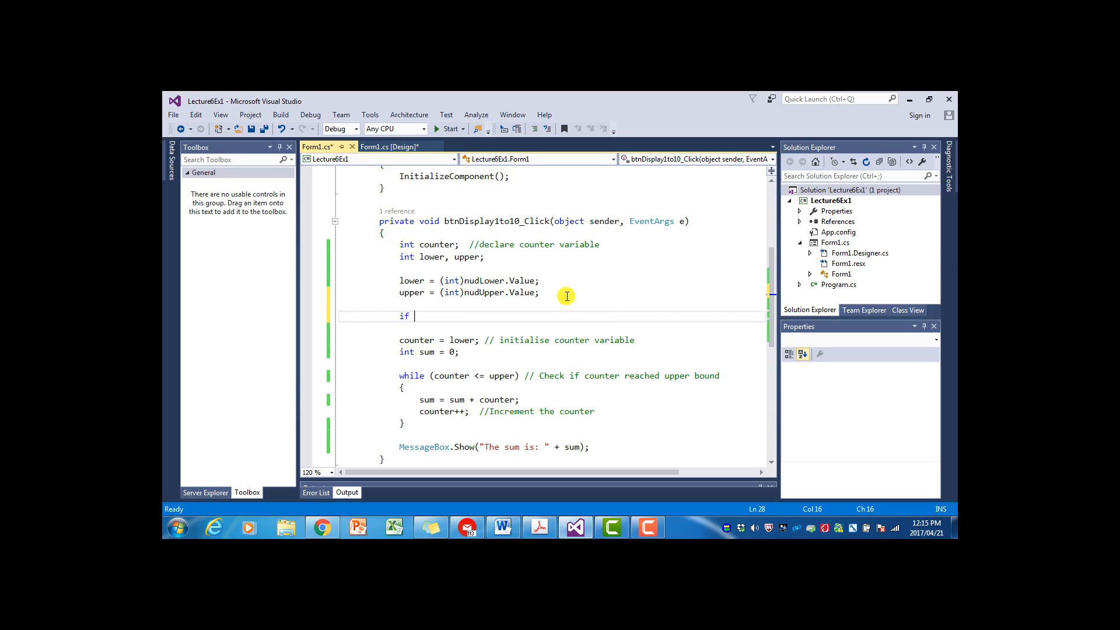
pyautogui.write('(lower )')
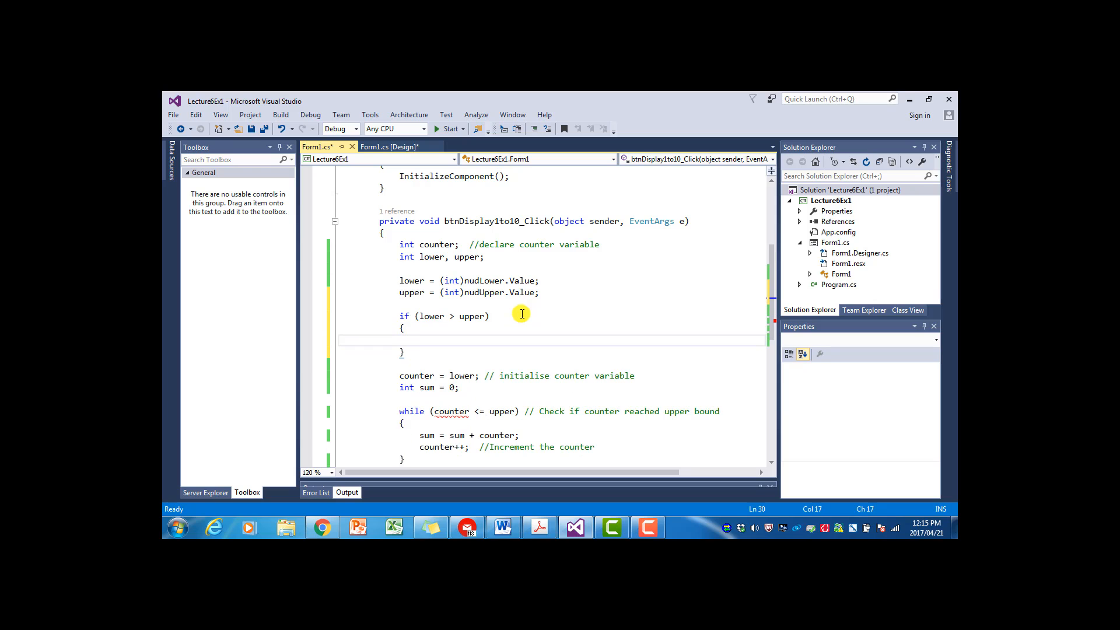
pyautogui.write('MessageBox.Show')
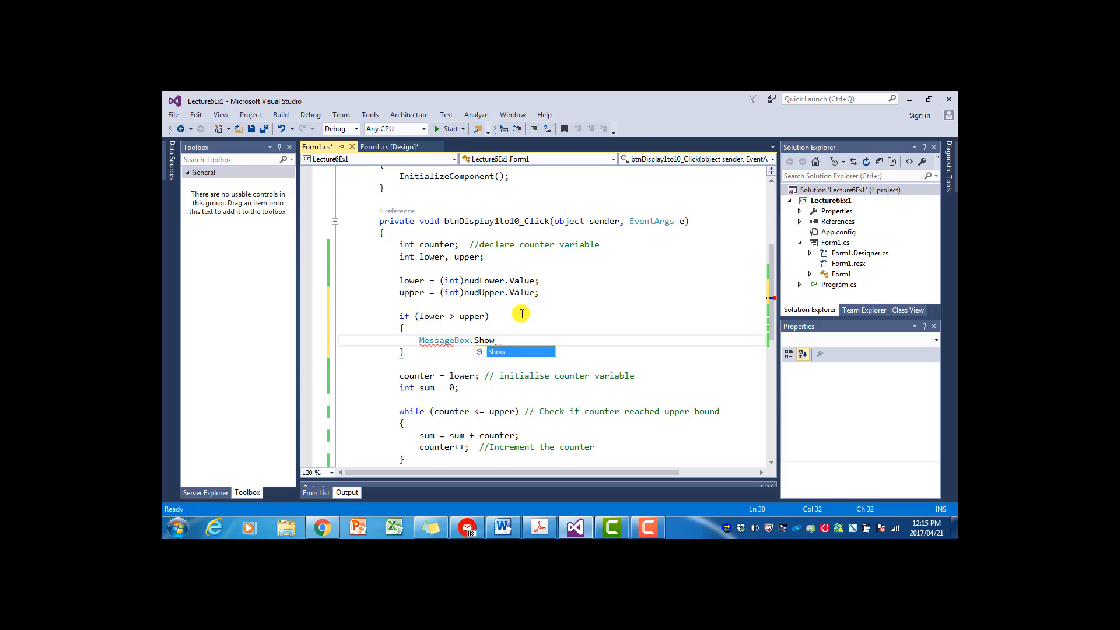
pyautogui.write('("I")')
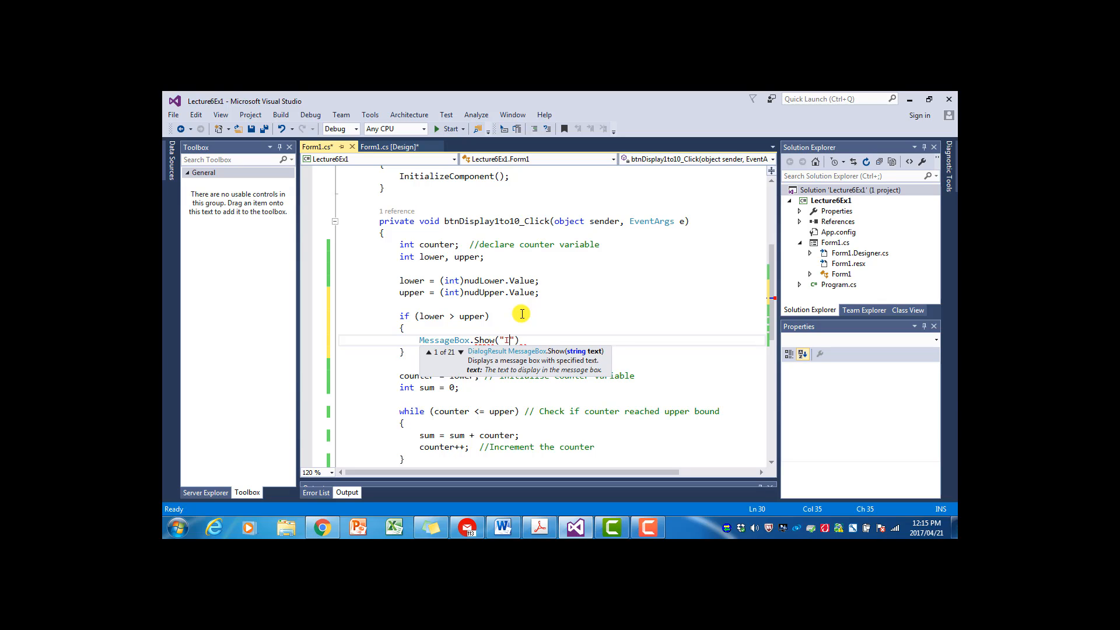
pyautogui.write('nvalid input')
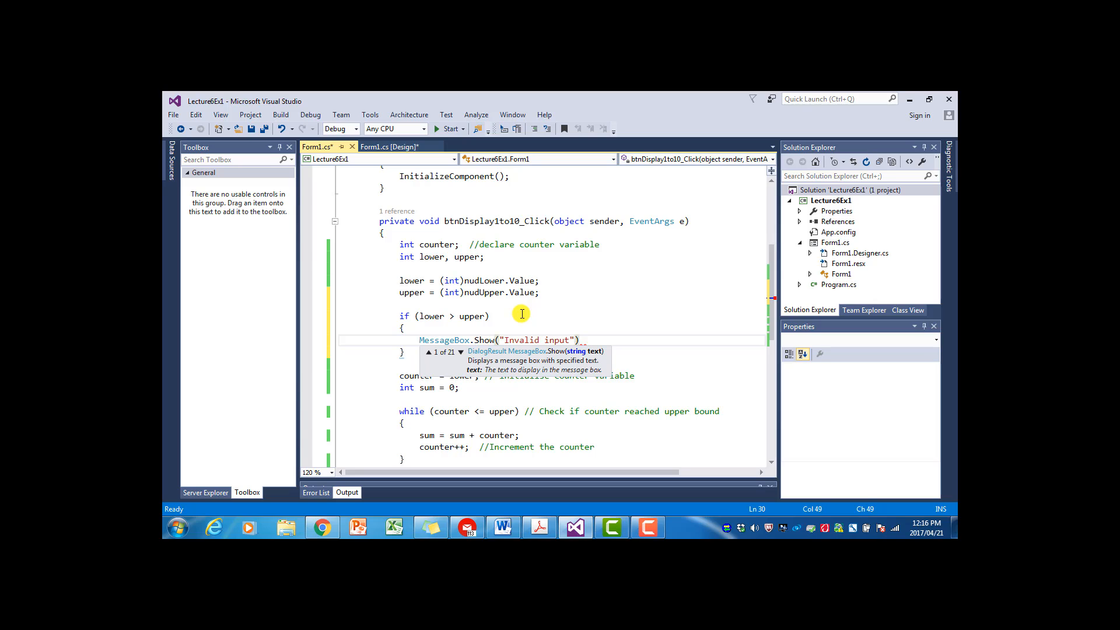
pyautogui.write(';')
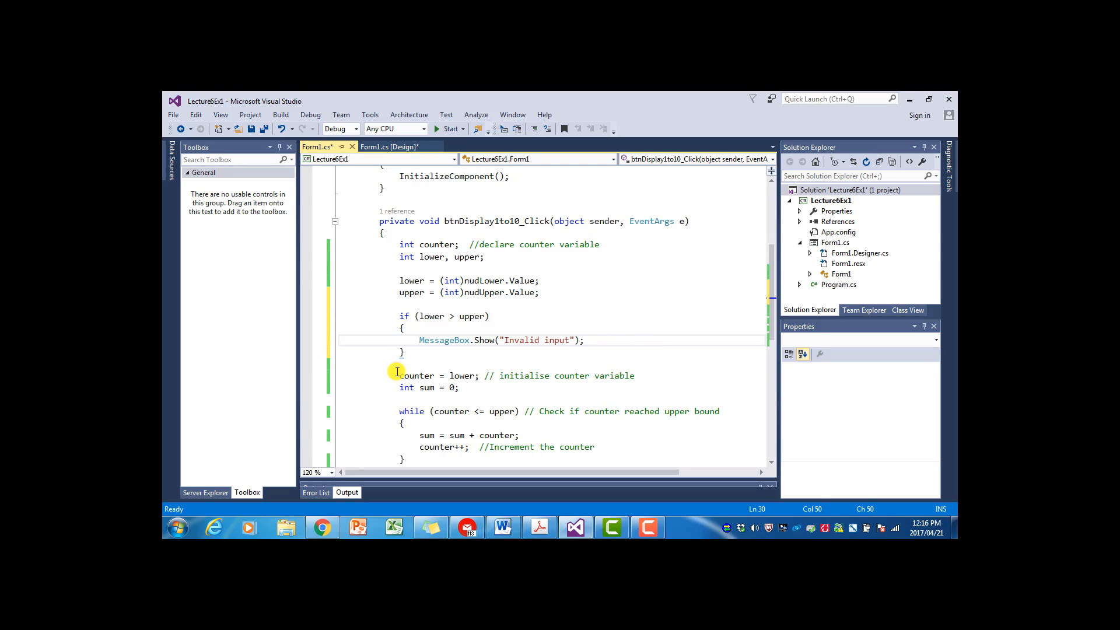
pyautogui.write('else')
pyautogui.write('}')
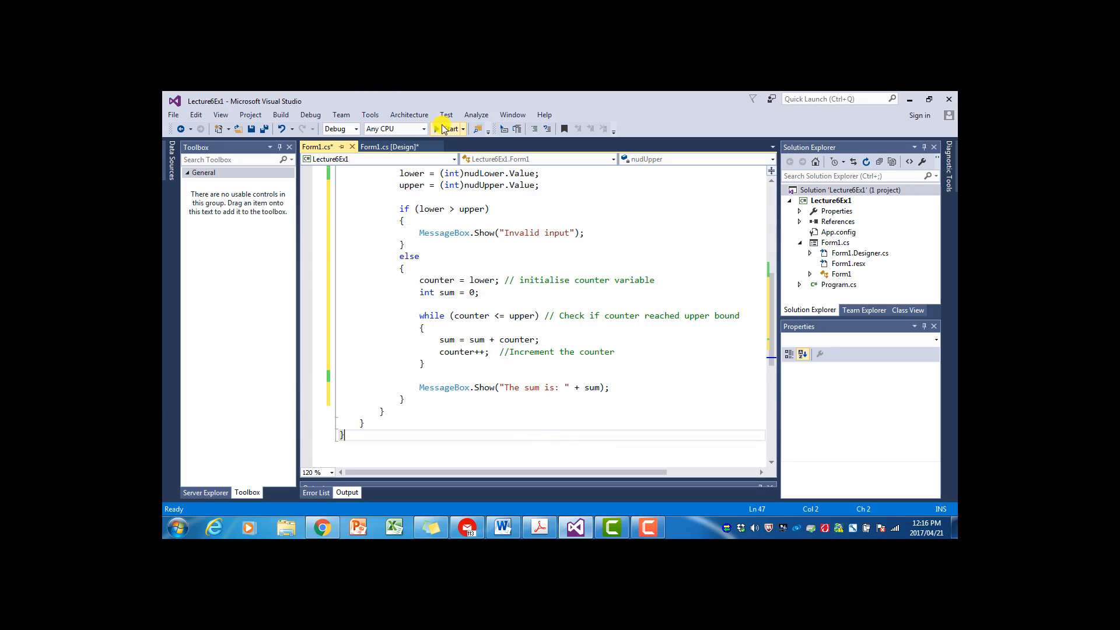
pyautogui.click(447, 130)
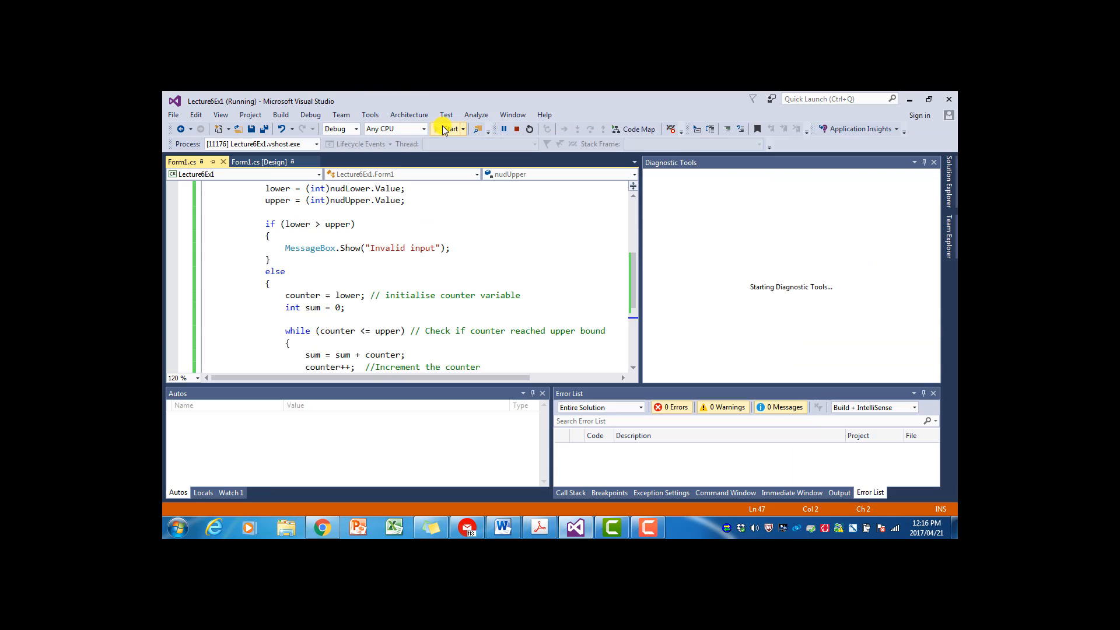
pyautogui.click(447, 129)
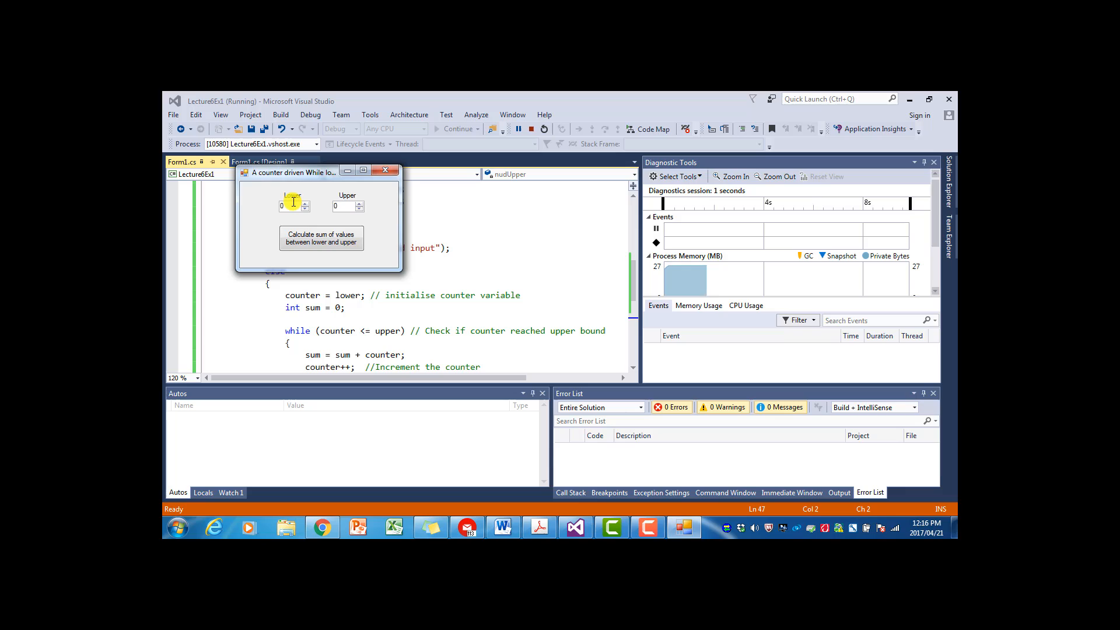
pyautogui.write('20')
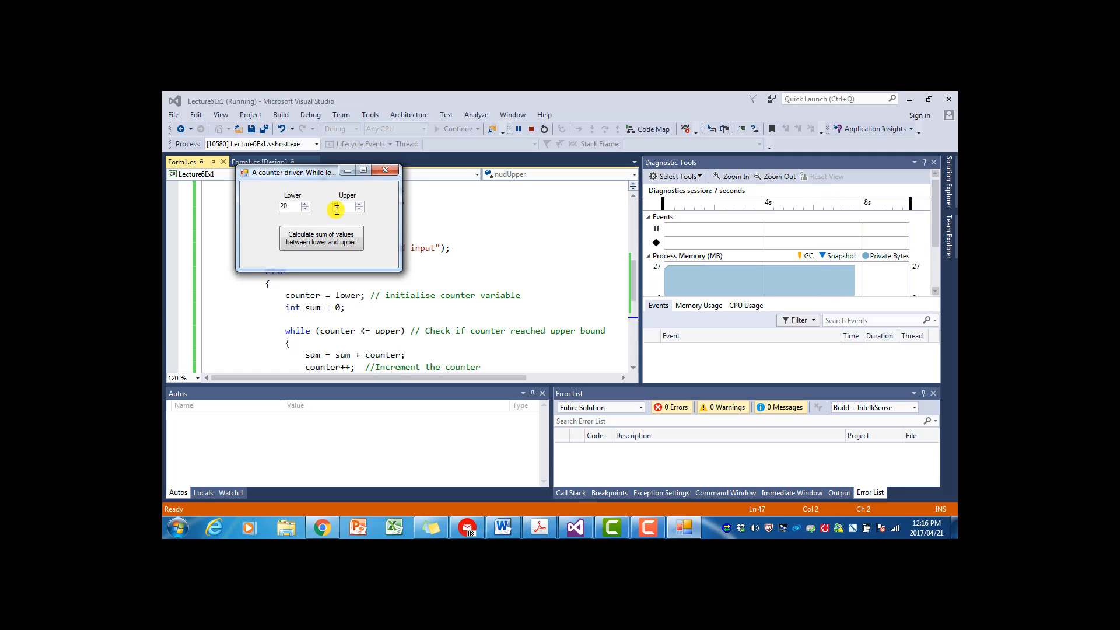
pyautogui.click(321, 238)
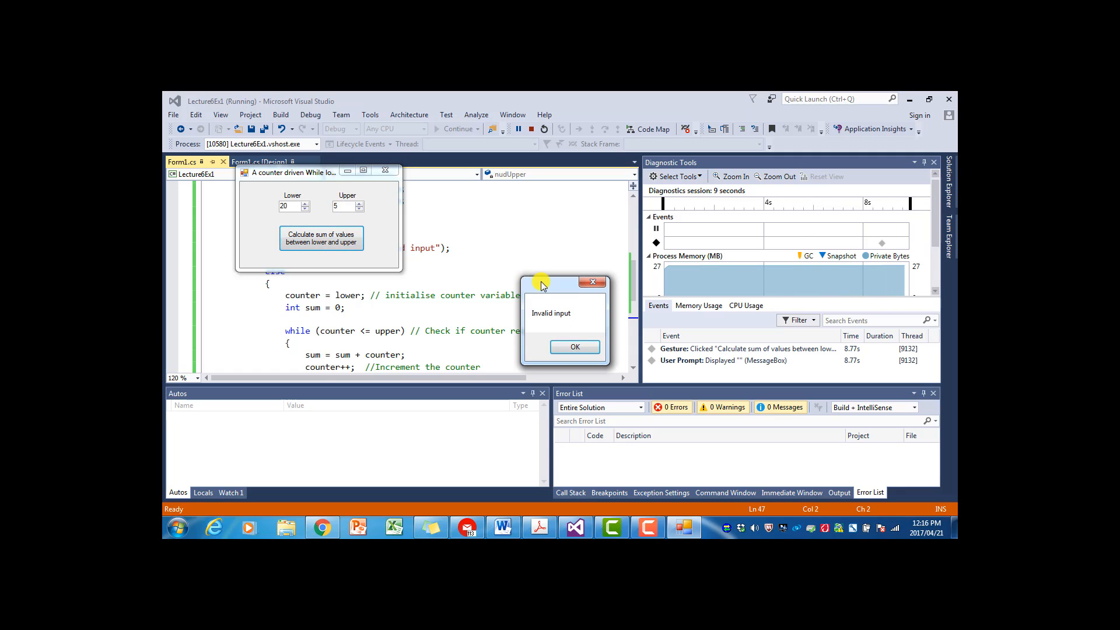
pyautogui.click(574, 347)
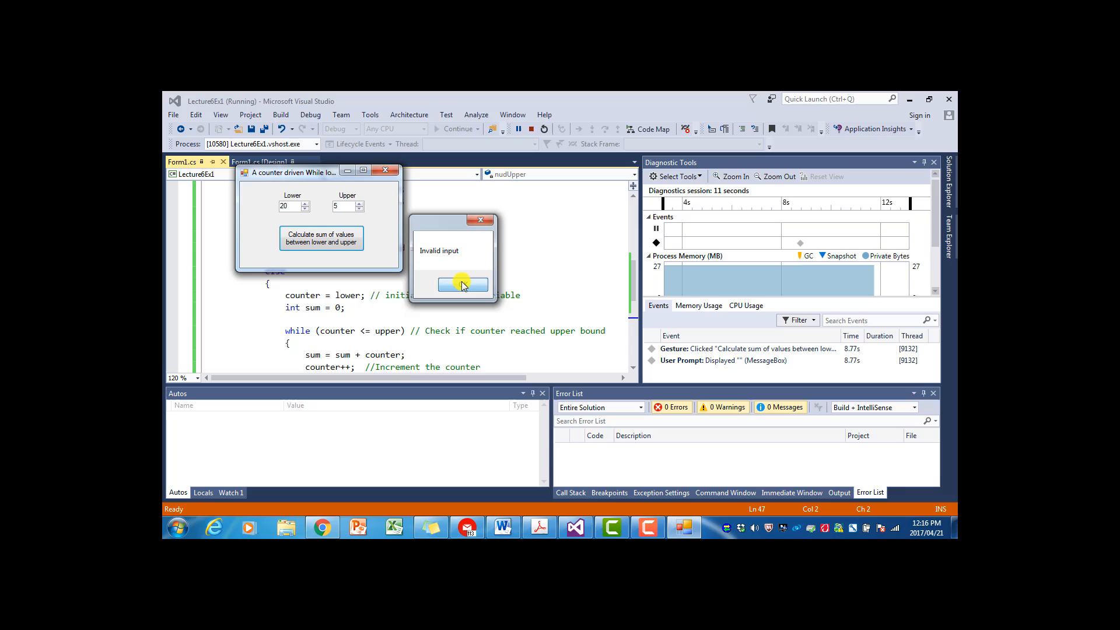
pyautogui.click(462, 285)
pyautogui.write('5')
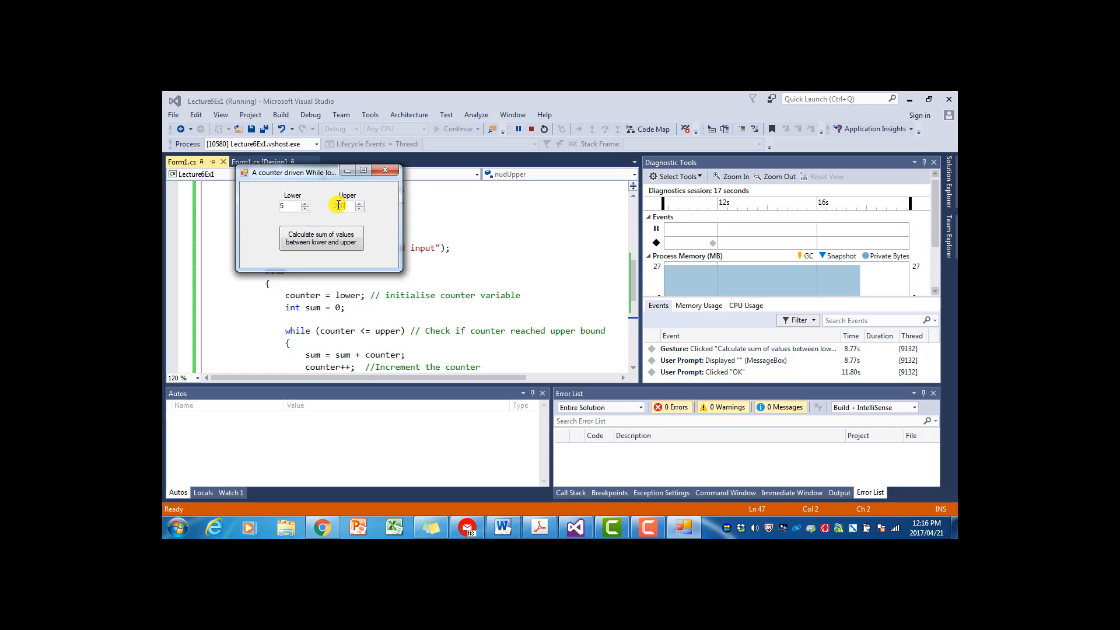
pyautogui.click(321, 238)
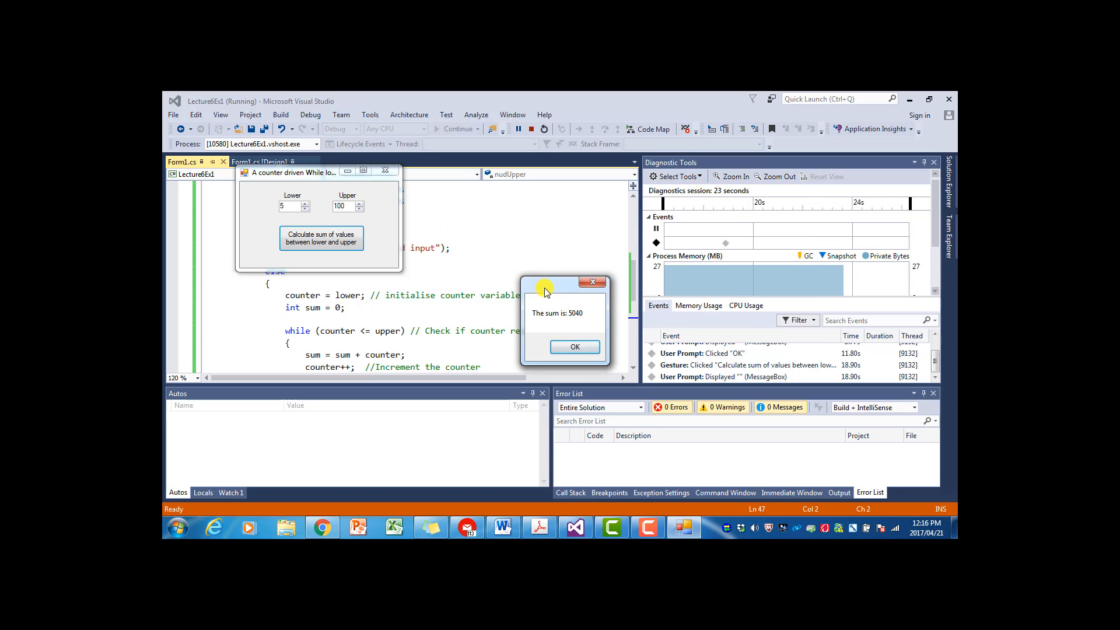
pyautogui.moveTo(565, 282); pyautogui.dragTo(414, 229)
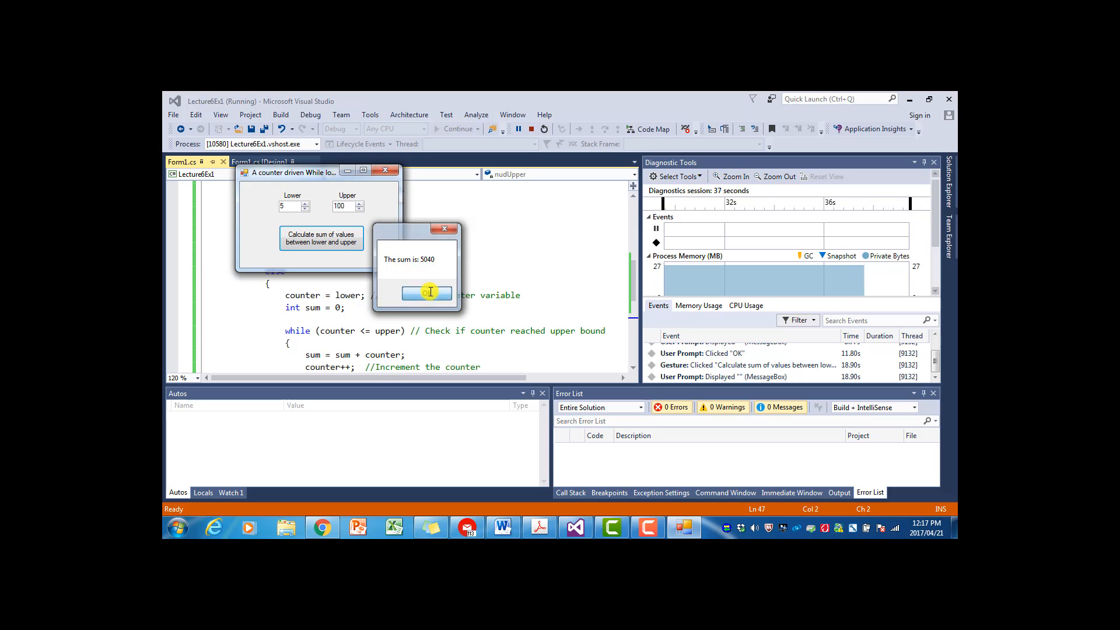
pyautogui.click(427, 293)
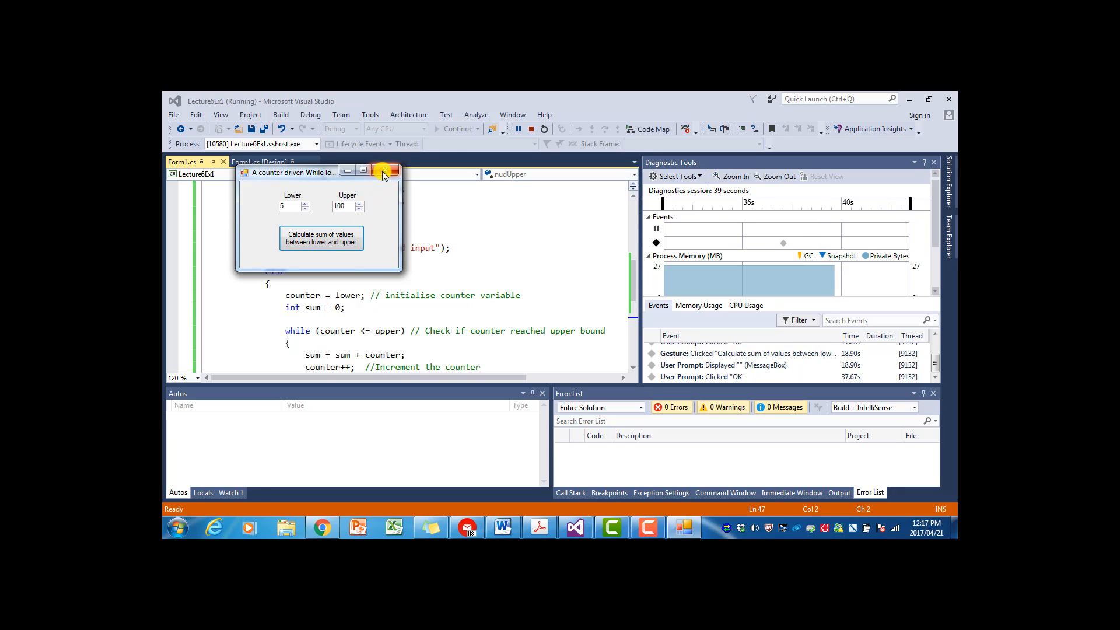
pyautogui.click(393, 171)
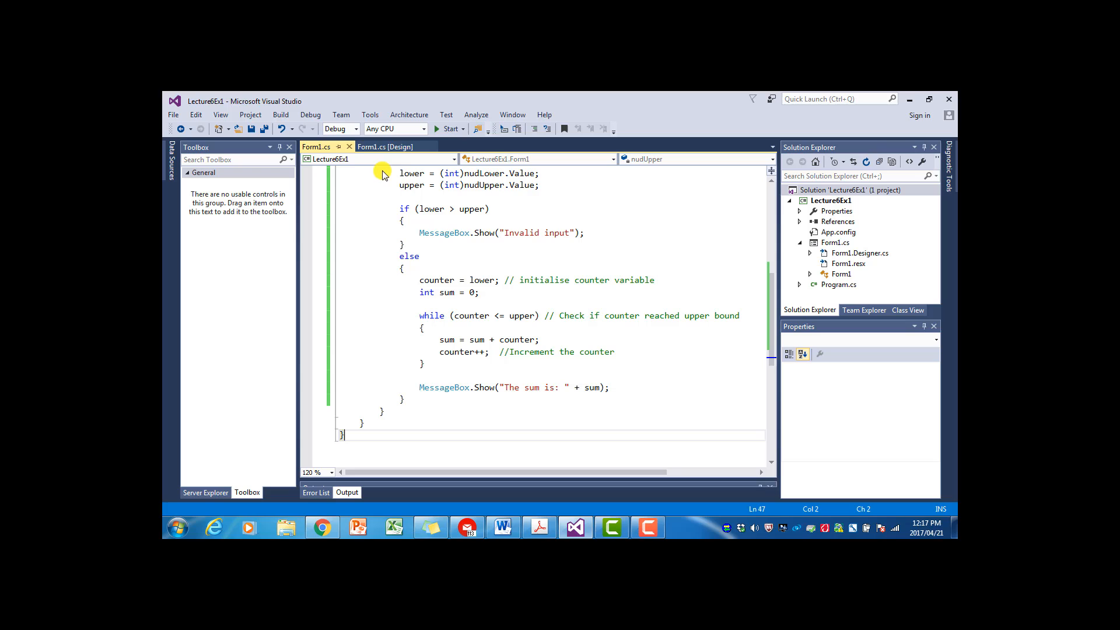
# - Set nudUpper's Maximum property to 1000 in the designer
pyautogui.click(386, 147)
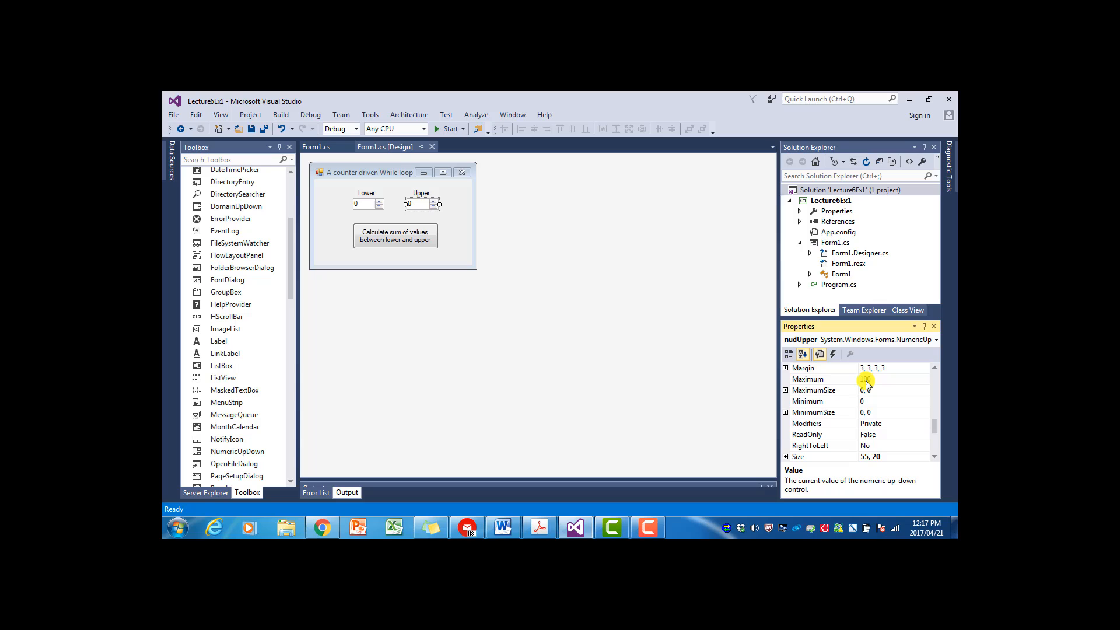
pyautogui.click(892, 378)
pyautogui.write('0')
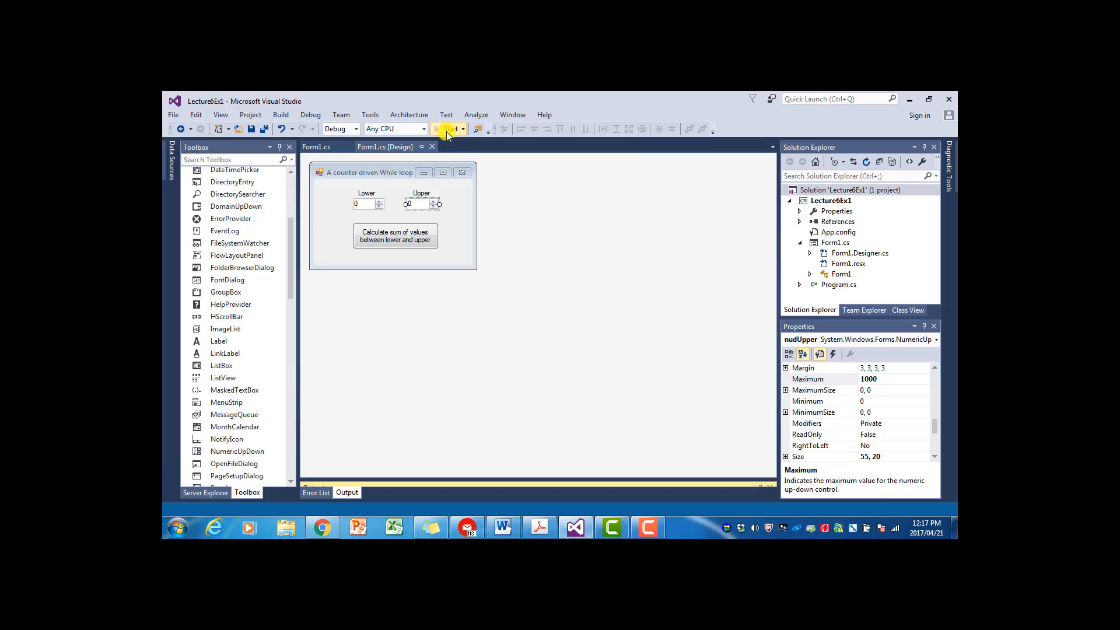
# - Run the app and sum 100 to 999, showing 'The sum is: 494550'
pyautogui.click(447, 130)
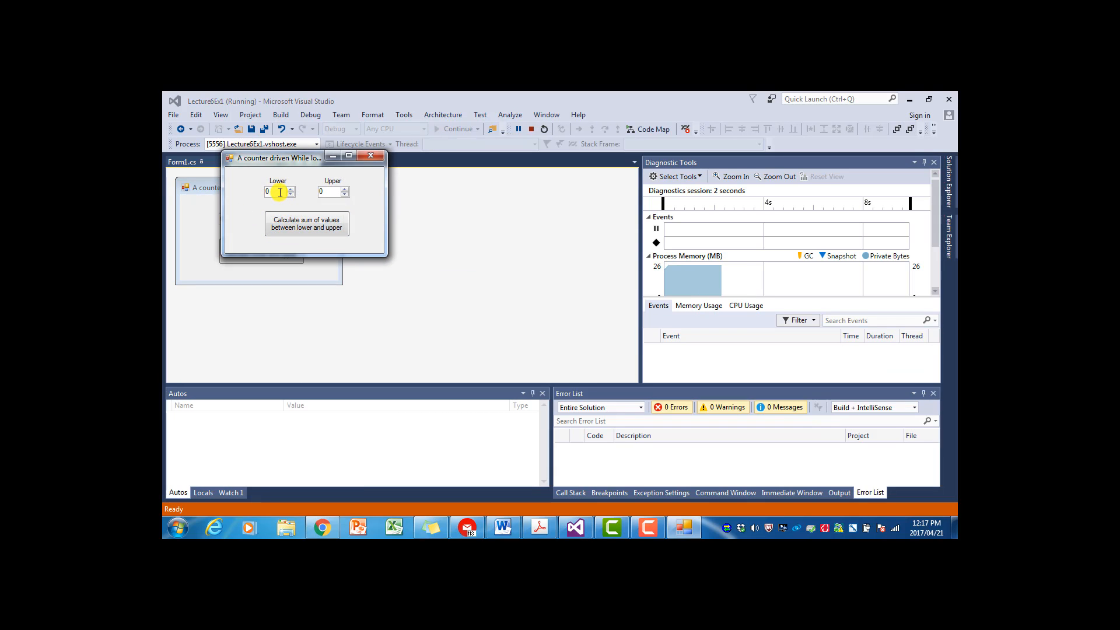
pyautogui.write('100')
pyautogui.click(333, 192)
pyautogui.write('999')
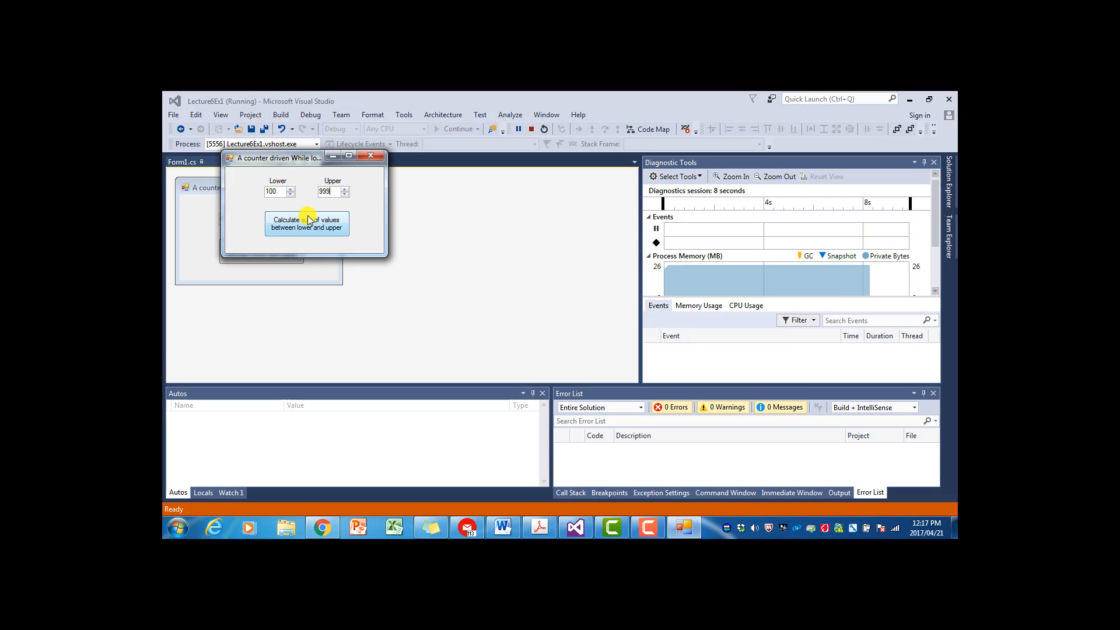
pyautogui.click(306, 224)
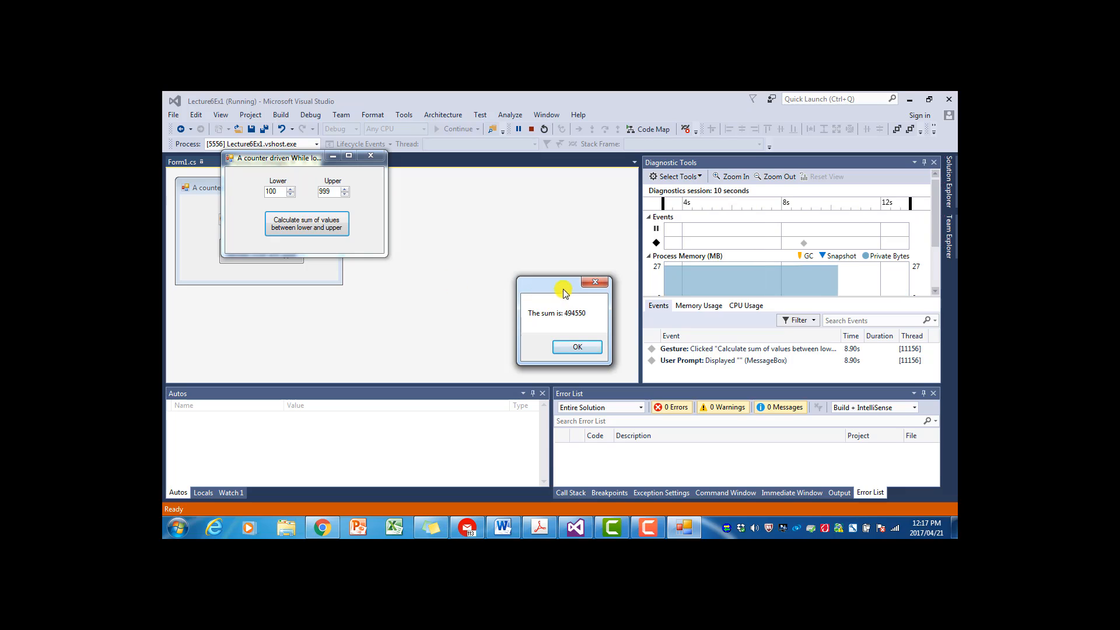
pyautogui.moveTo(564, 285); pyautogui.dragTo(441, 224)
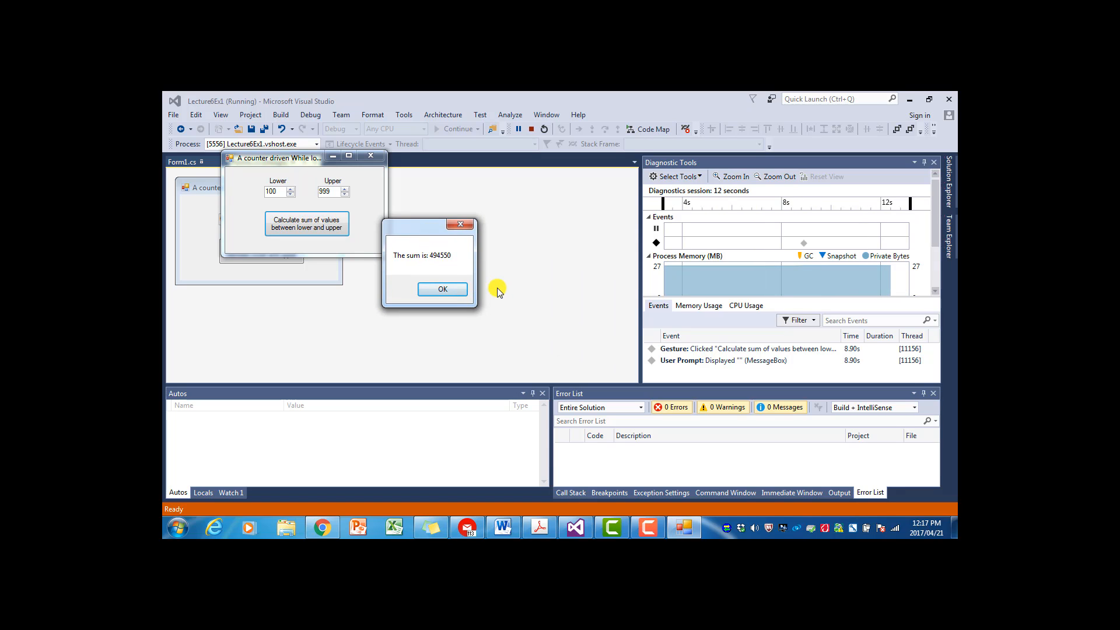